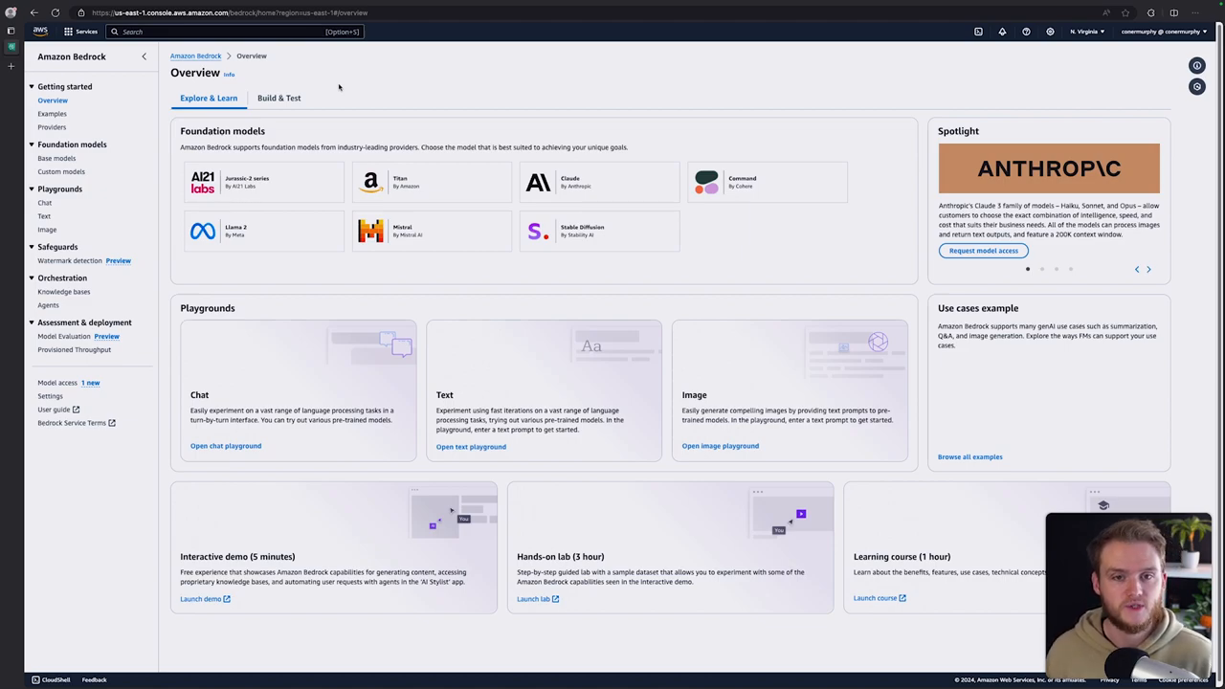
{"action": "mouse_move", "coordinate": [144, 199]}
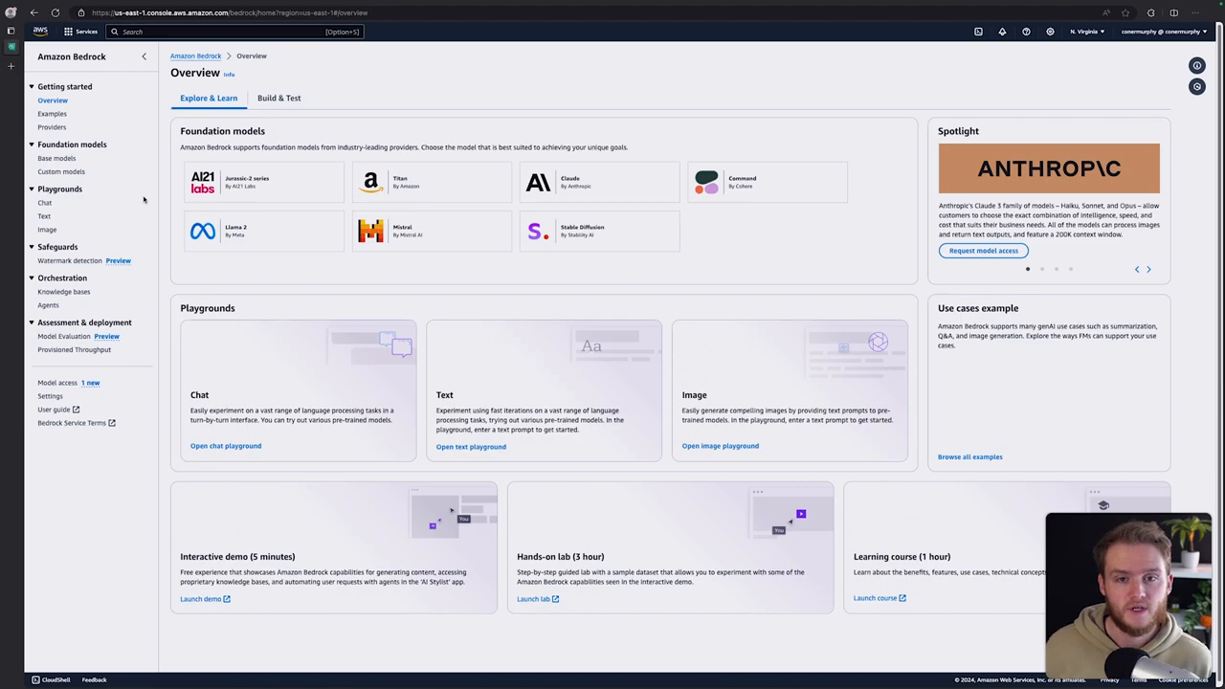
{"action": "mouse_move", "coordinate": [429, 315]}
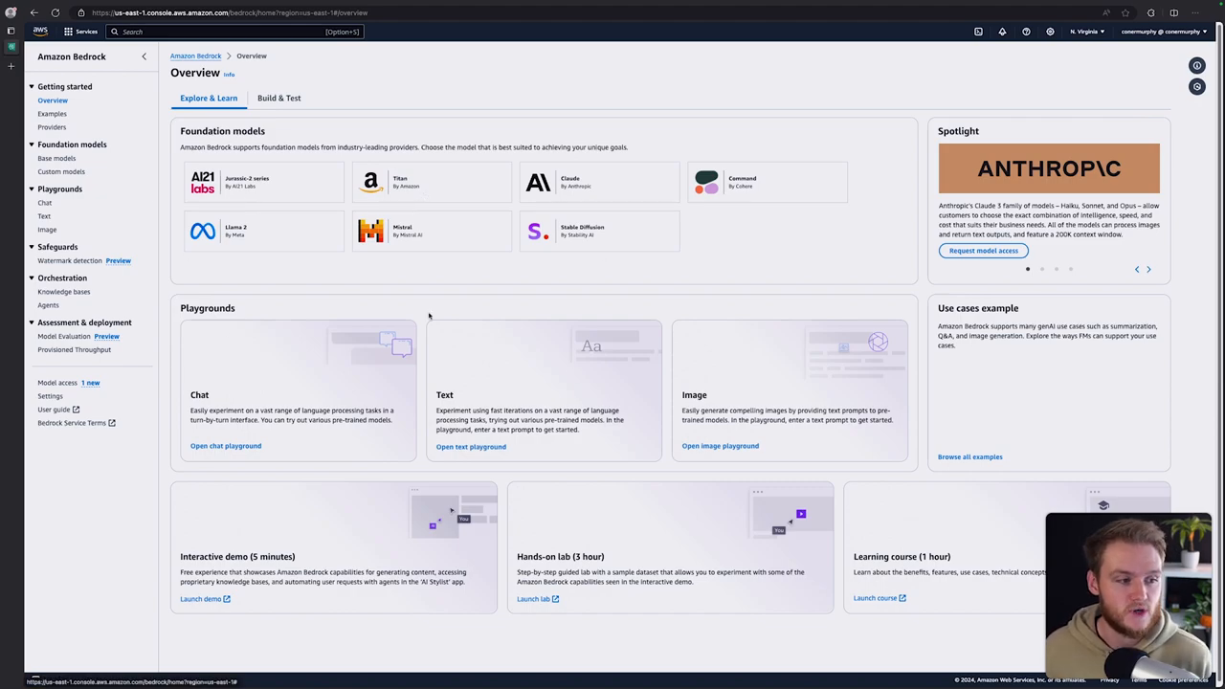
{"action": "mouse_move", "coordinate": [414, 236]}
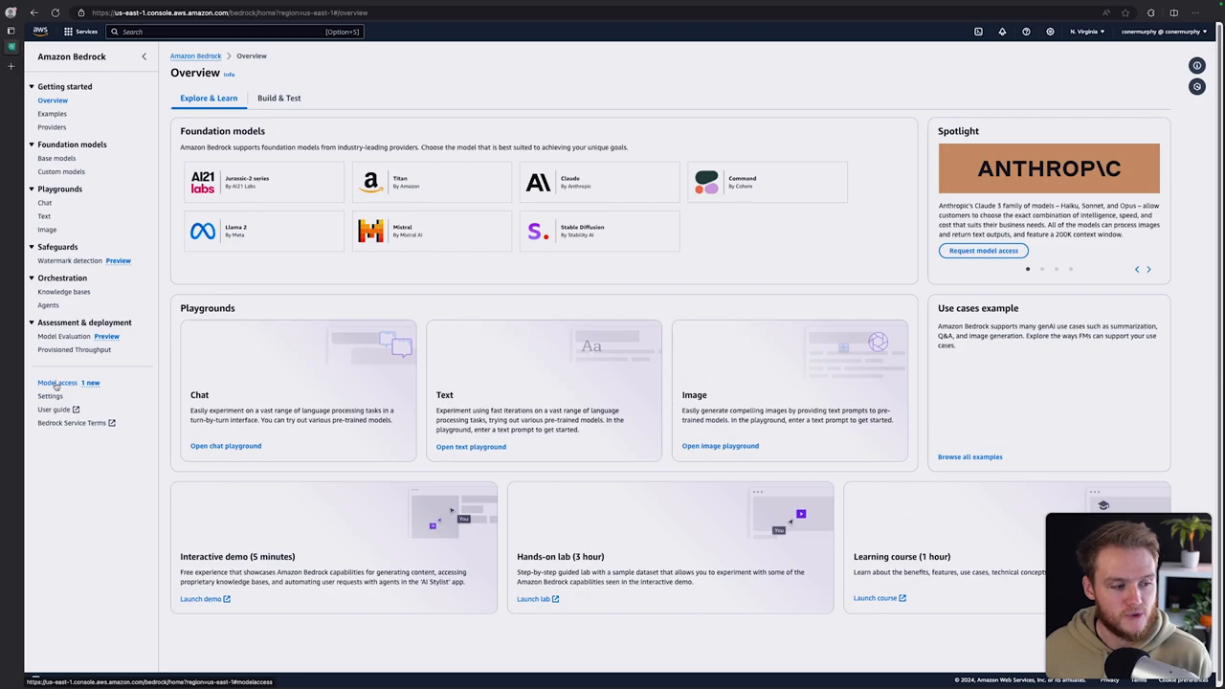
Review the access checkboxes for Bedrock's 23 base models and exit without saving changes.
{"action": "left_click", "coordinate": [56, 383]}
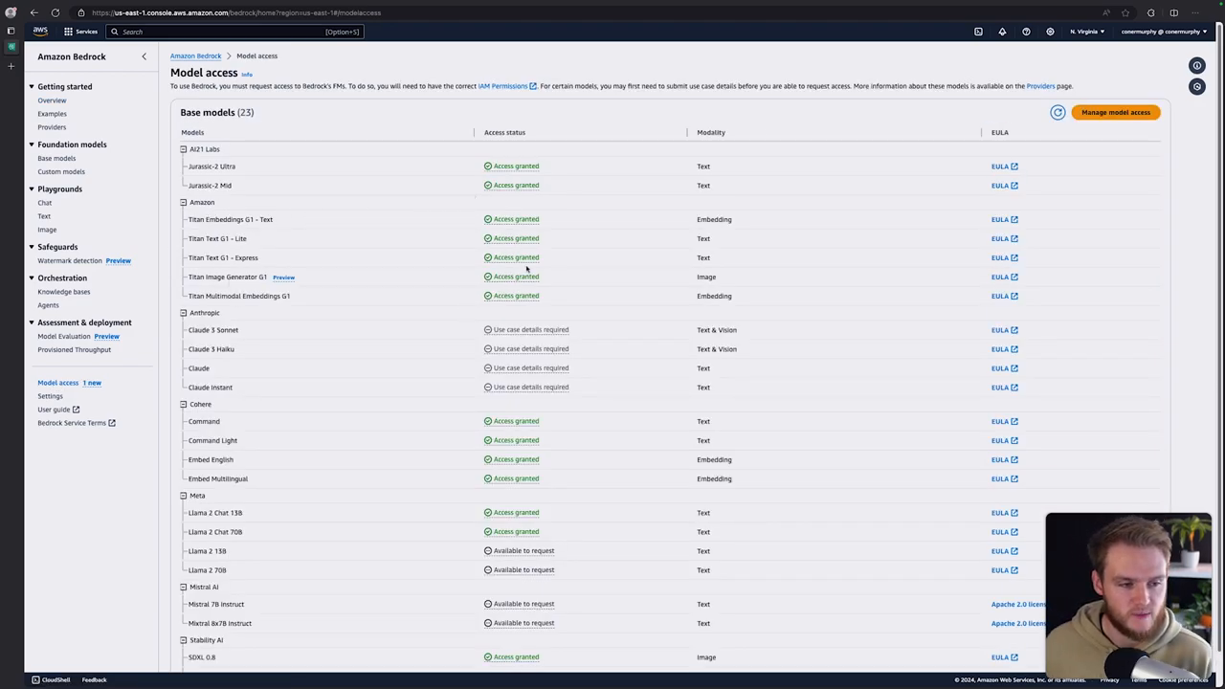
{"action": "scroll", "scroll_direction": "down", "scroll_amount": 3}
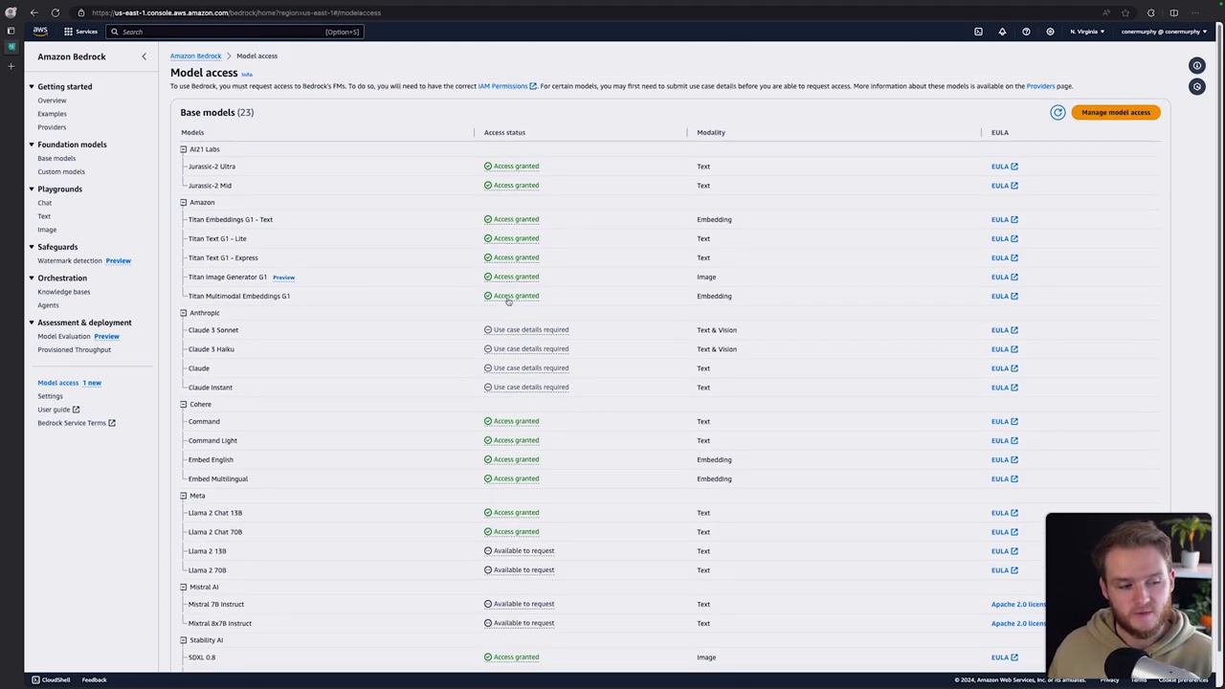
{"action": "mouse_move", "coordinate": [775, 251]}
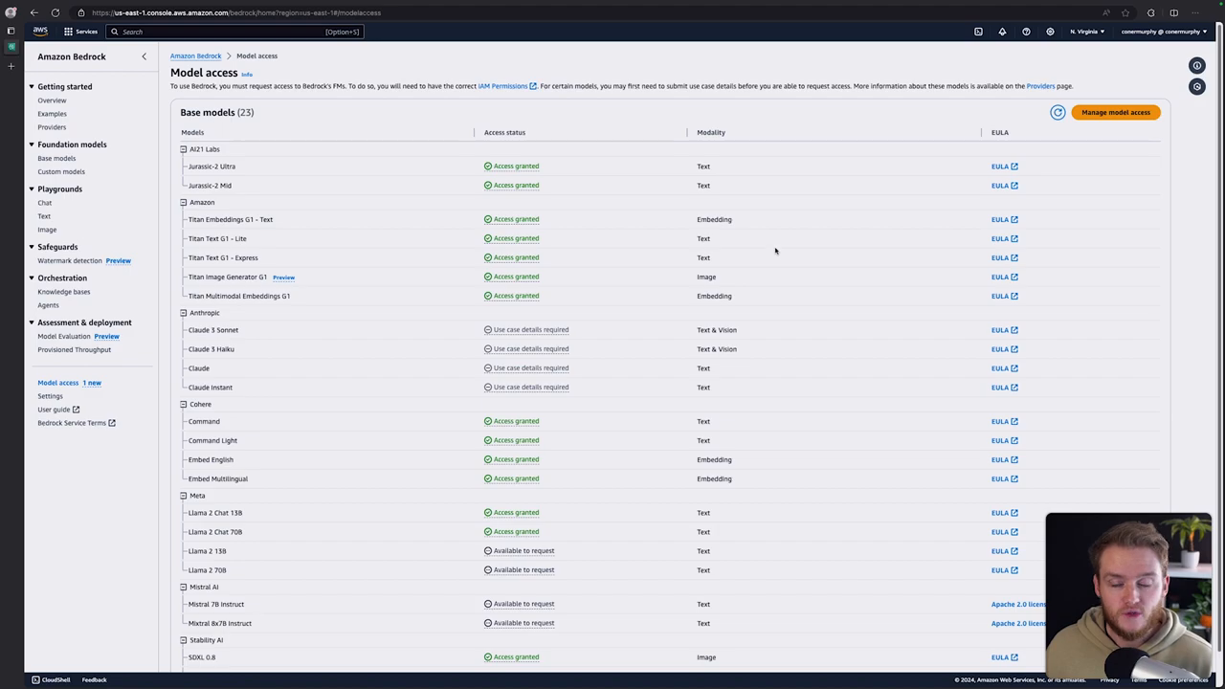
{"action": "mouse_move", "coordinate": [764, 246]}
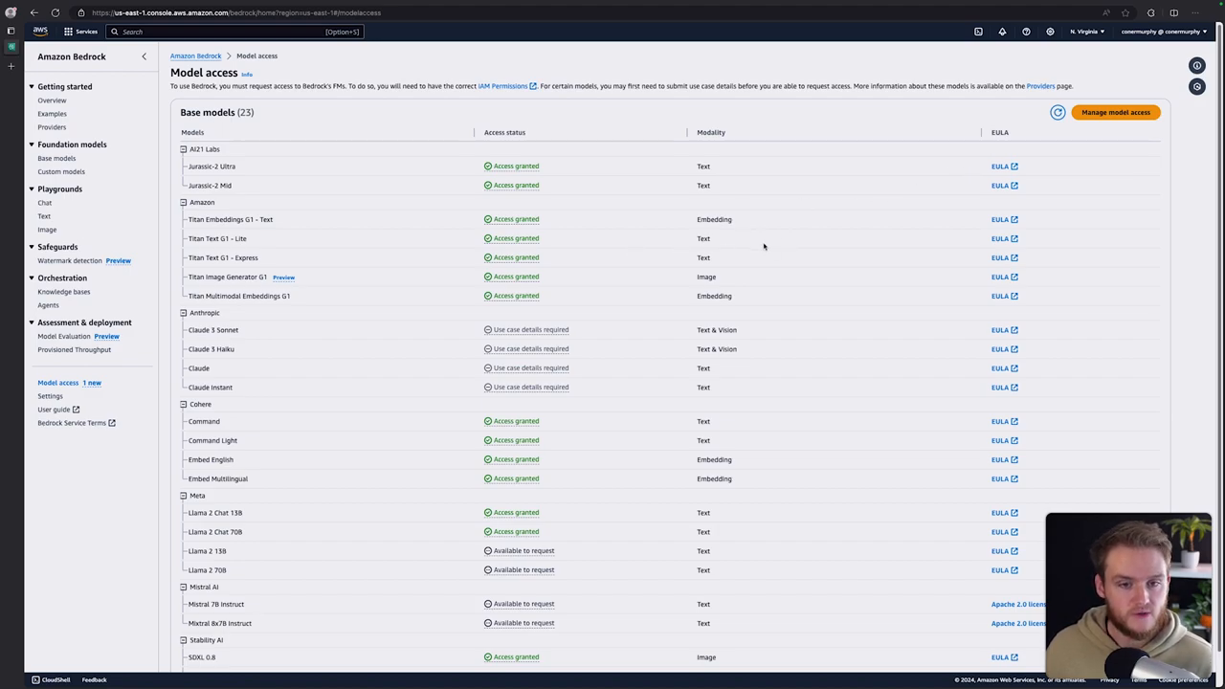
{"action": "scroll", "scroll_direction": "down", "scroll_amount": 3}
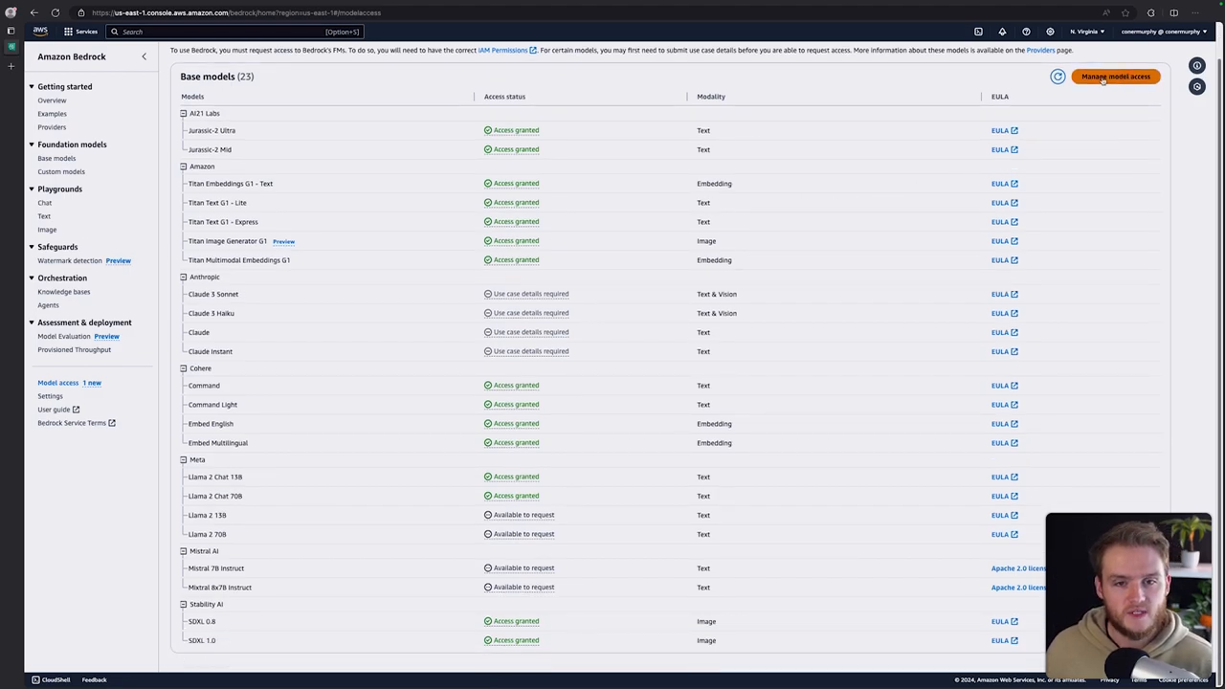
{"action": "left_click", "coordinate": [1104, 75]}
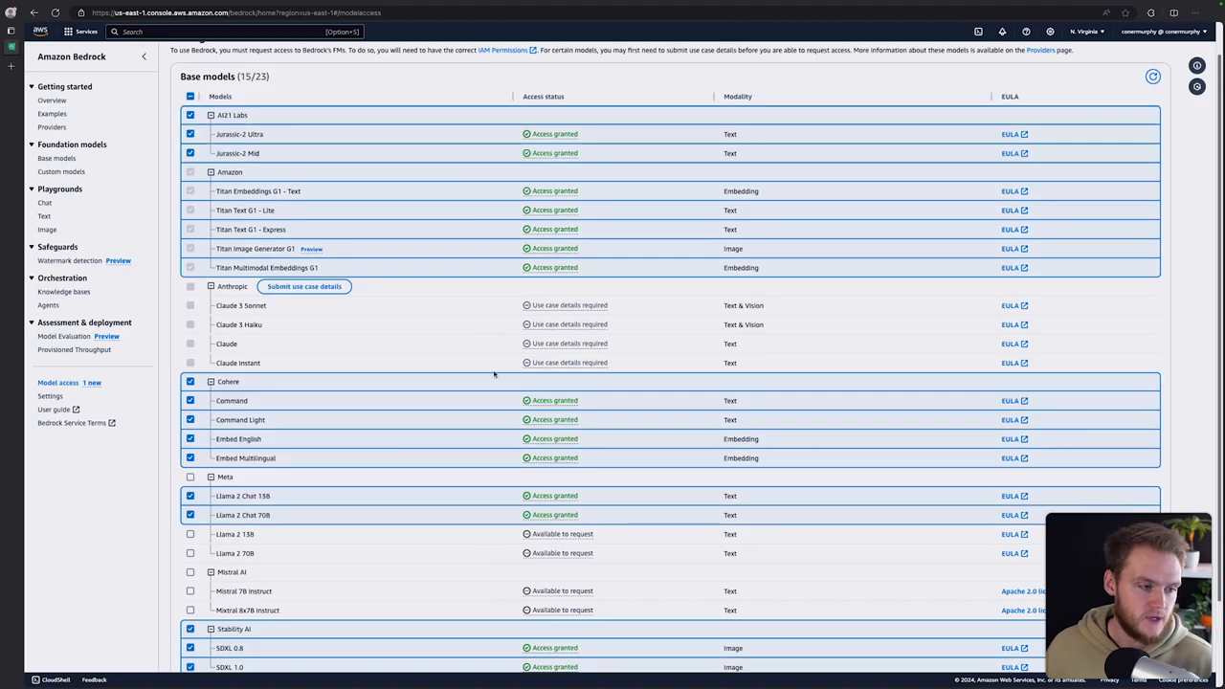
{"action": "scroll", "scroll_direction": "down", "scroll_amount": 3}
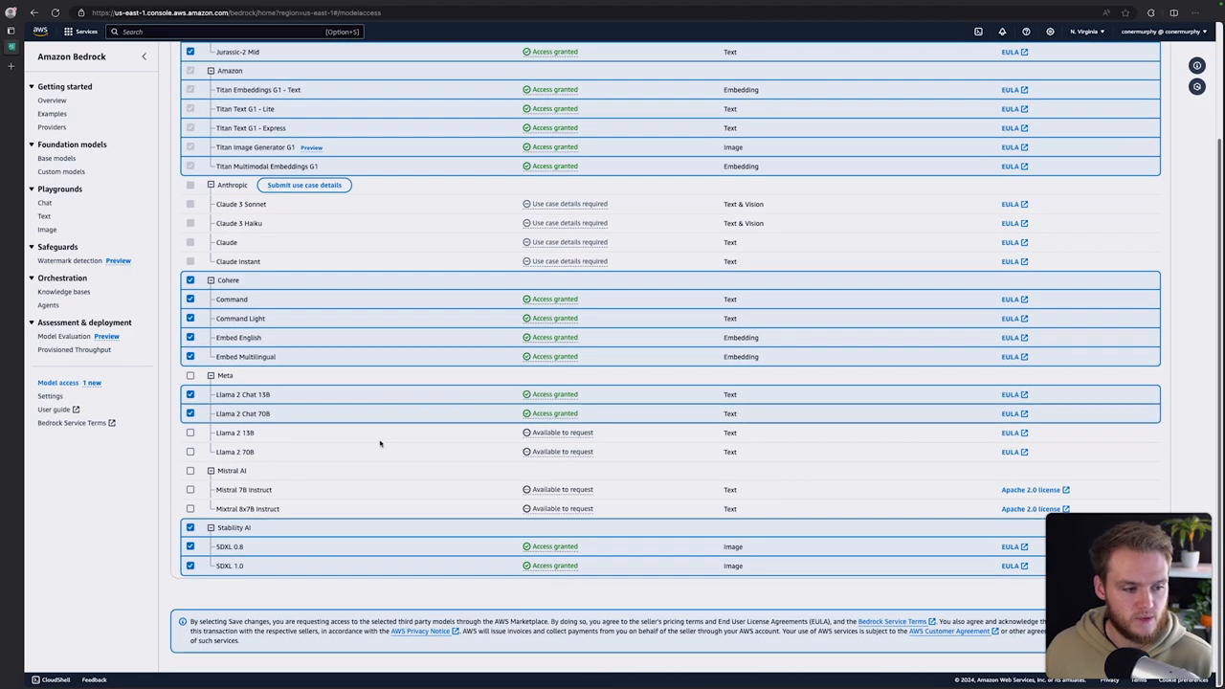
{"action": "left_click", "coordinate": [188, 433]}
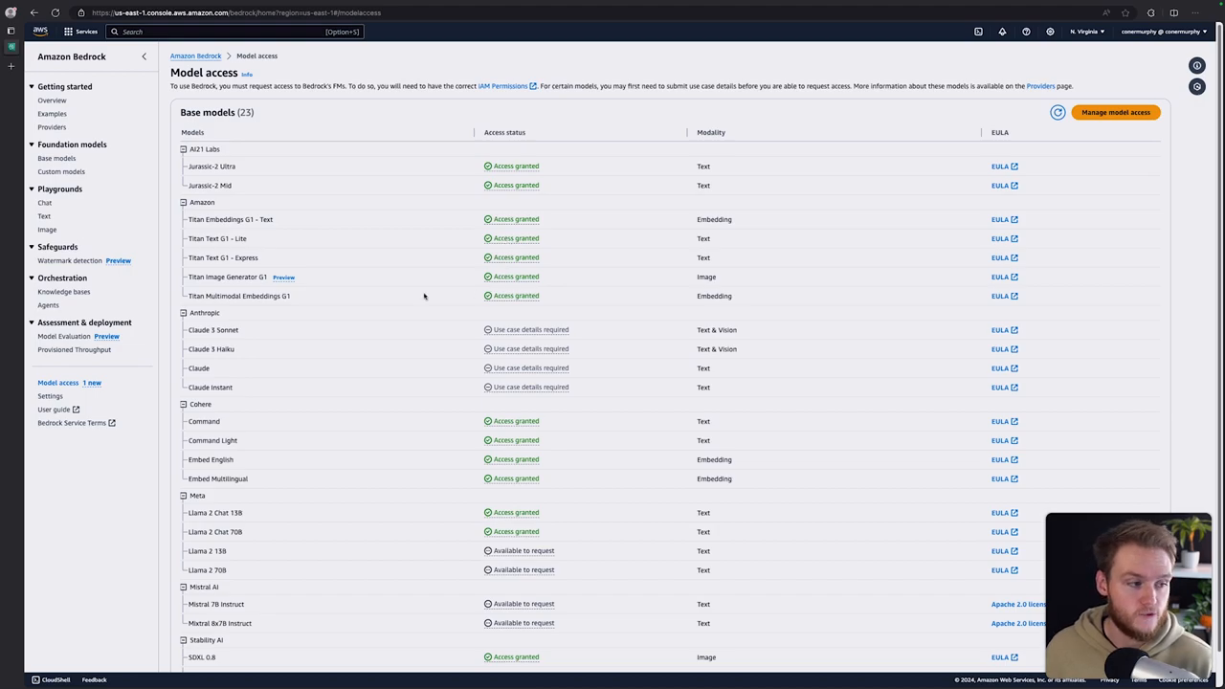
{"action": "mouse_move", "coordinate": [57, 219]}
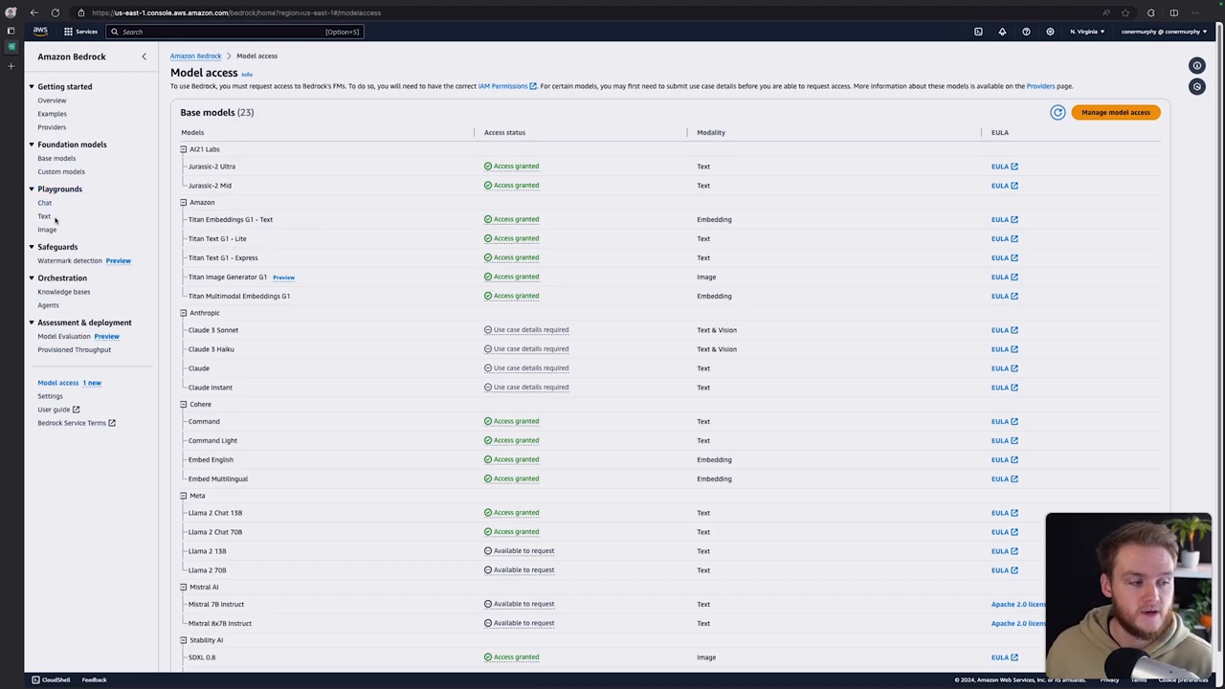
Generate a Stability AI SDXL 1.0 image for the prompt 'A developer coding a website'.
{"action": "left_click", "coordinate": [44, 230]}
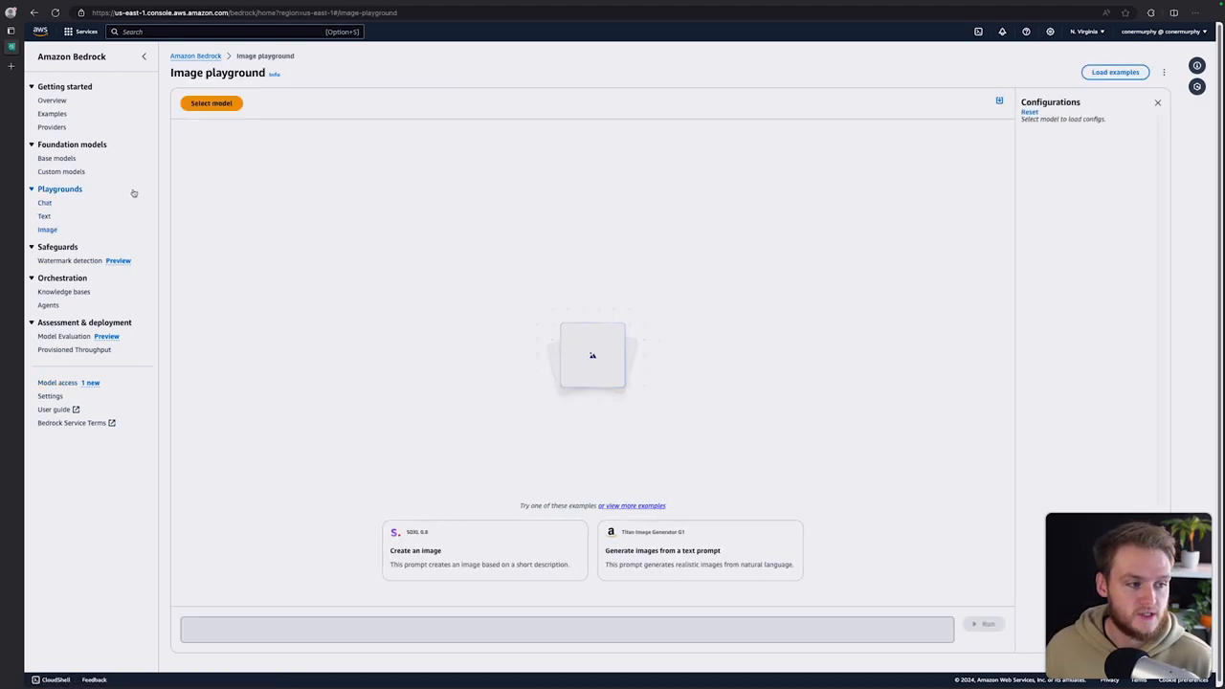
{"action": "left_click", "coordinate": [210, 104]}
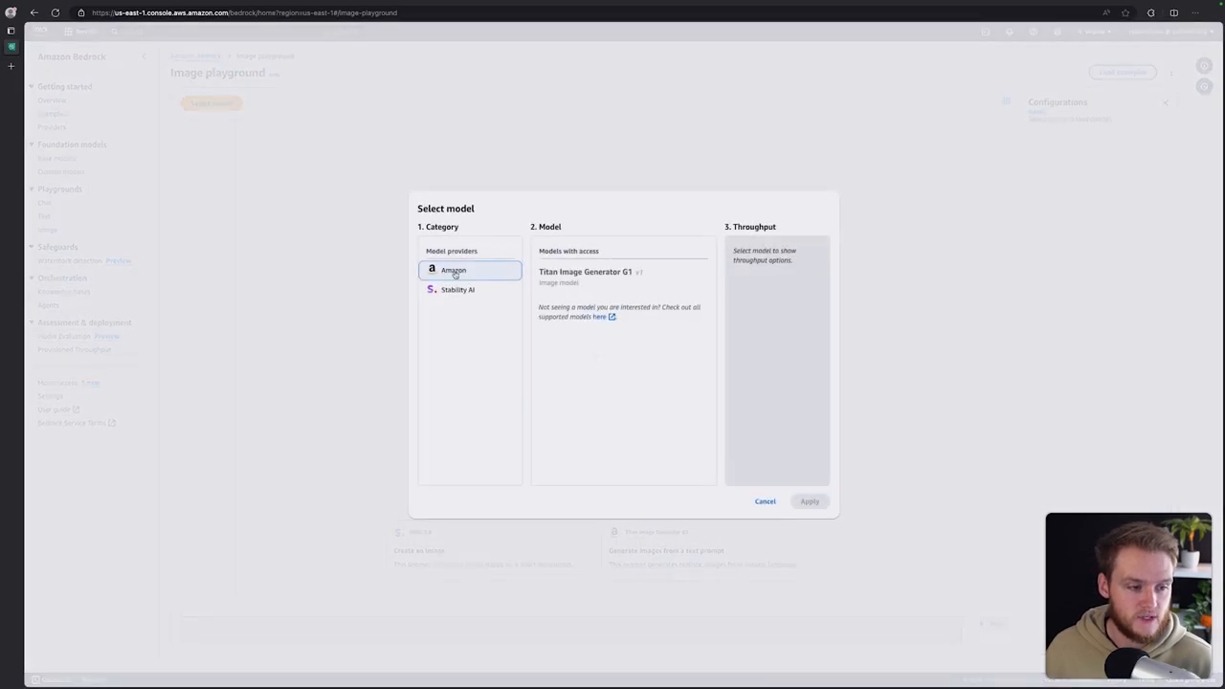
{"action": "left_click", "coordinate": [457, 289]}
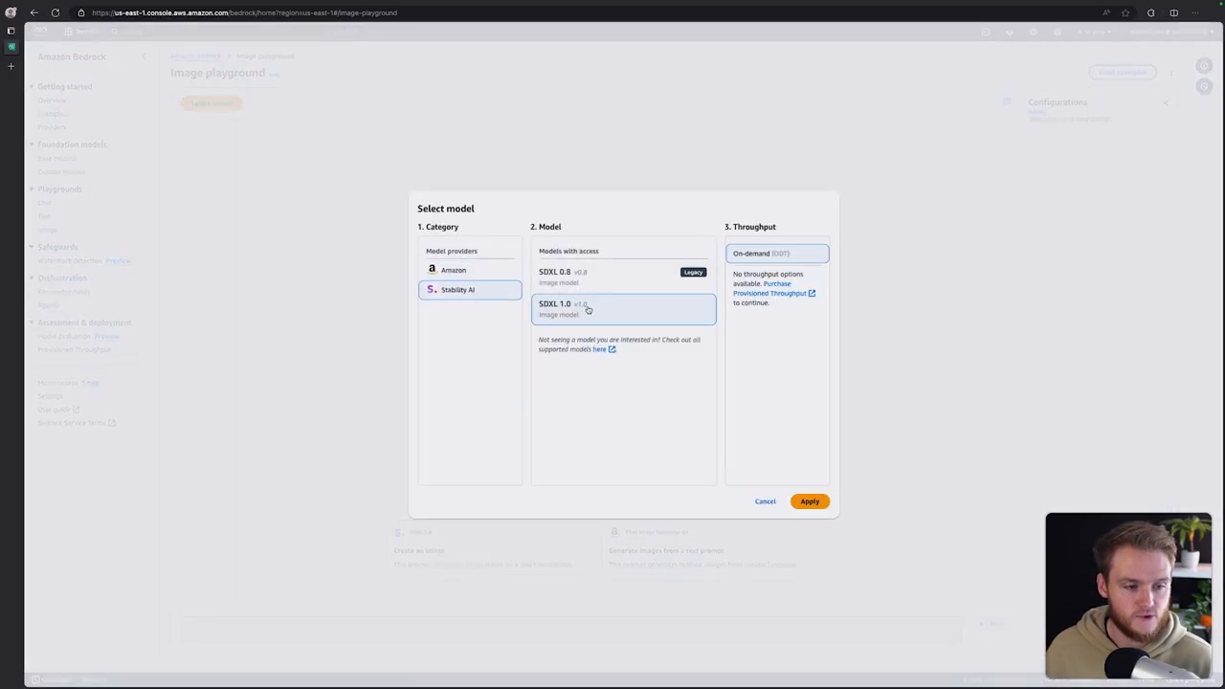
{"action": "left_click", "coordinate": [808, 501]}
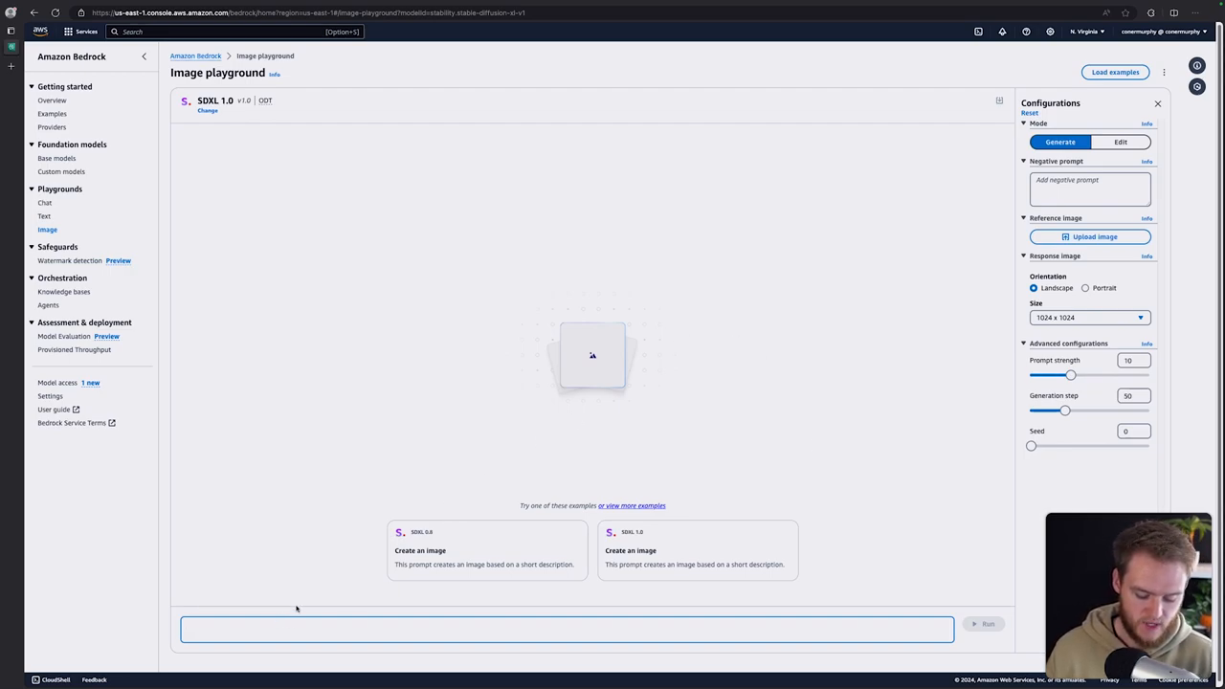
{"action": "type", "text": "A developer coding a website"}
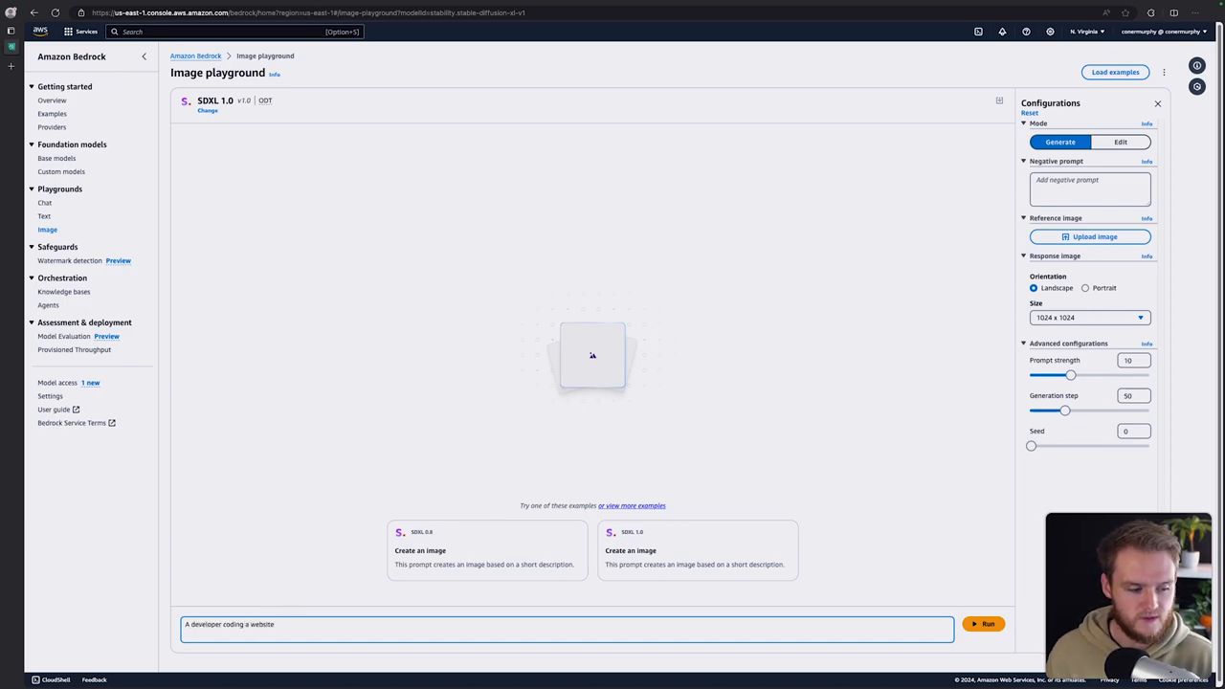
{"action": "left_click", "coordinate": [990, 624]}
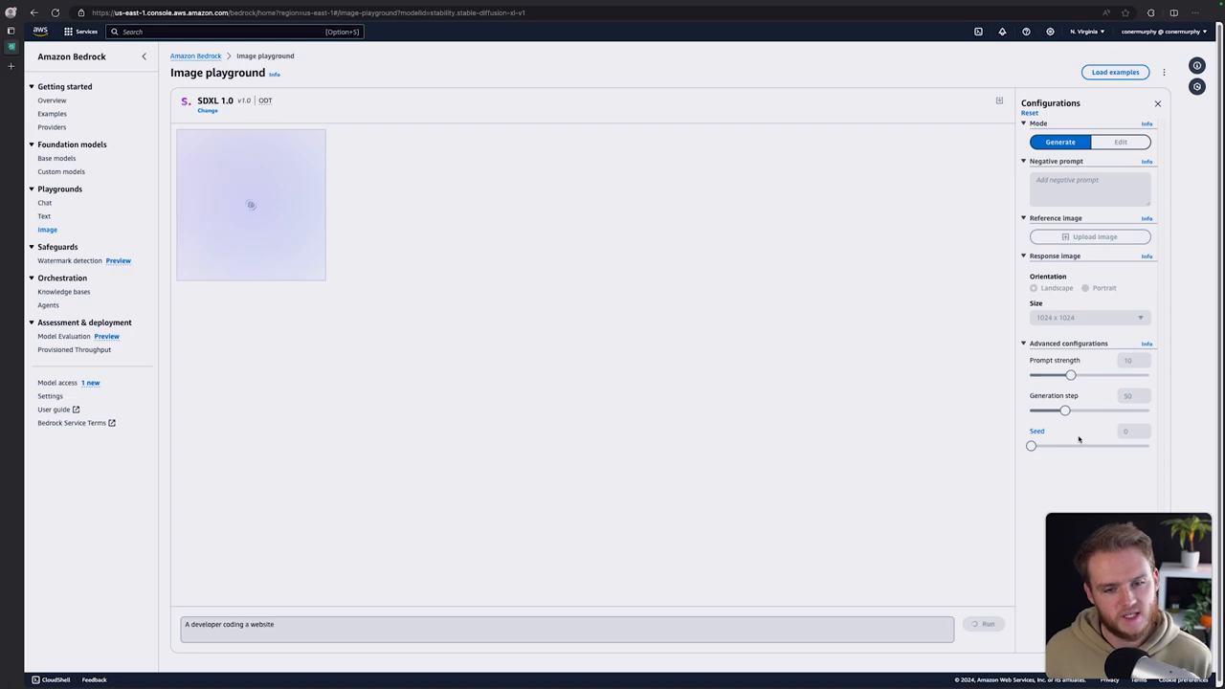
{"action": "left_click", "coordinate": [991, 626]}
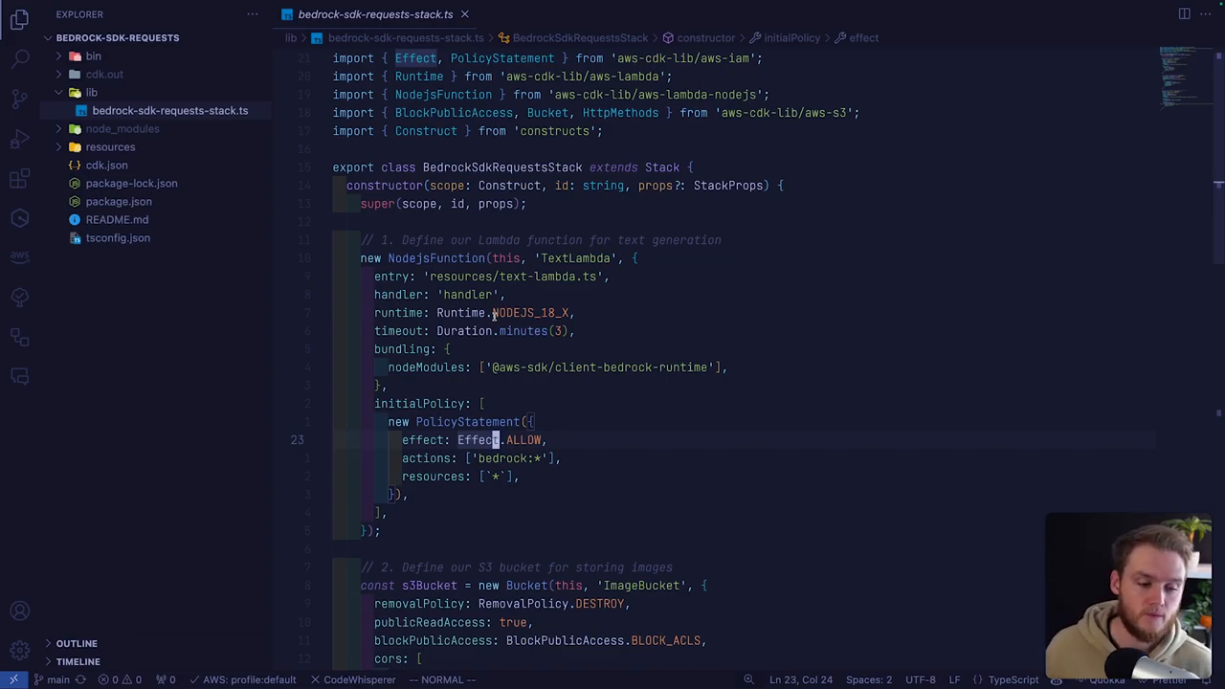
{"action": "scroll", "scroll_direction": "down", "scroll_amount": 3}
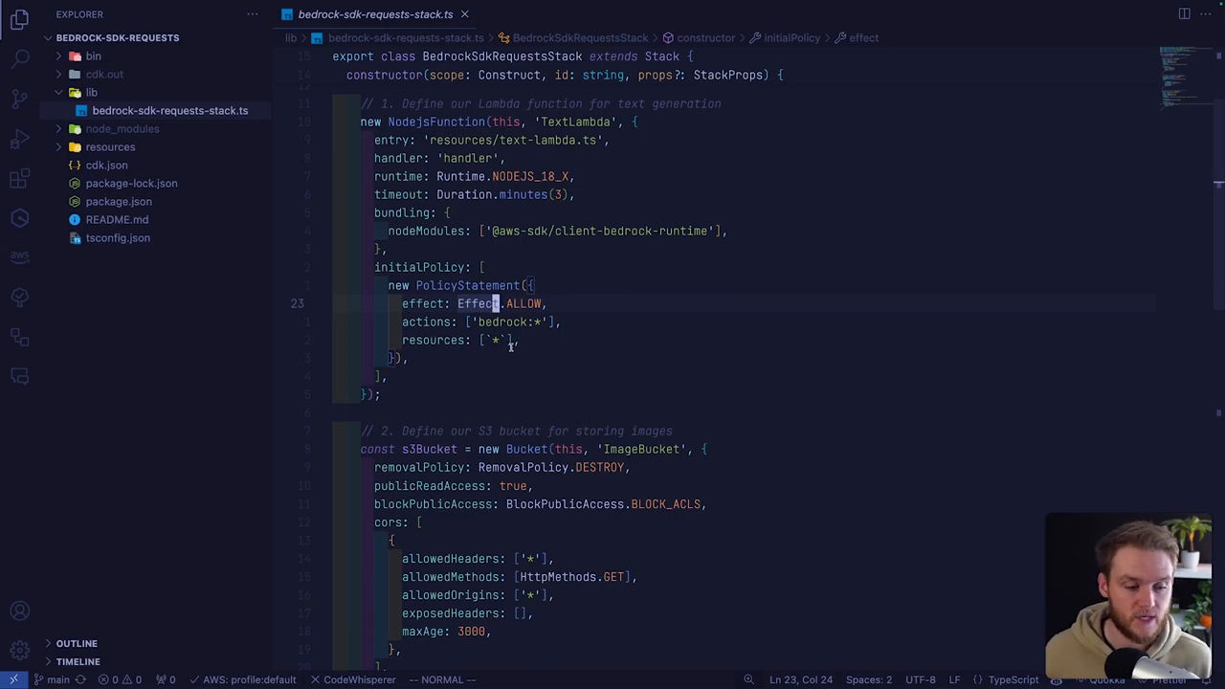
{"action": "scroll", "scroll_direction": "down", "scroll_amount": 3}
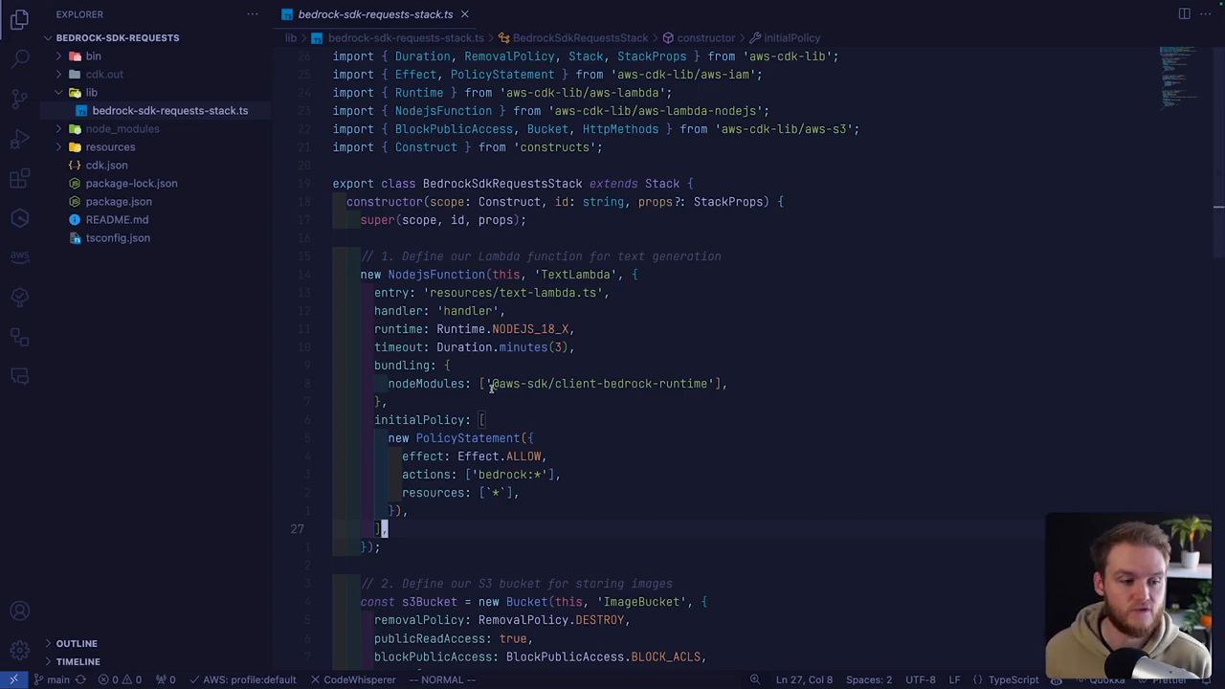
{"action": "scroll", "scroll_direction": "down", "scroll_amount": 3}
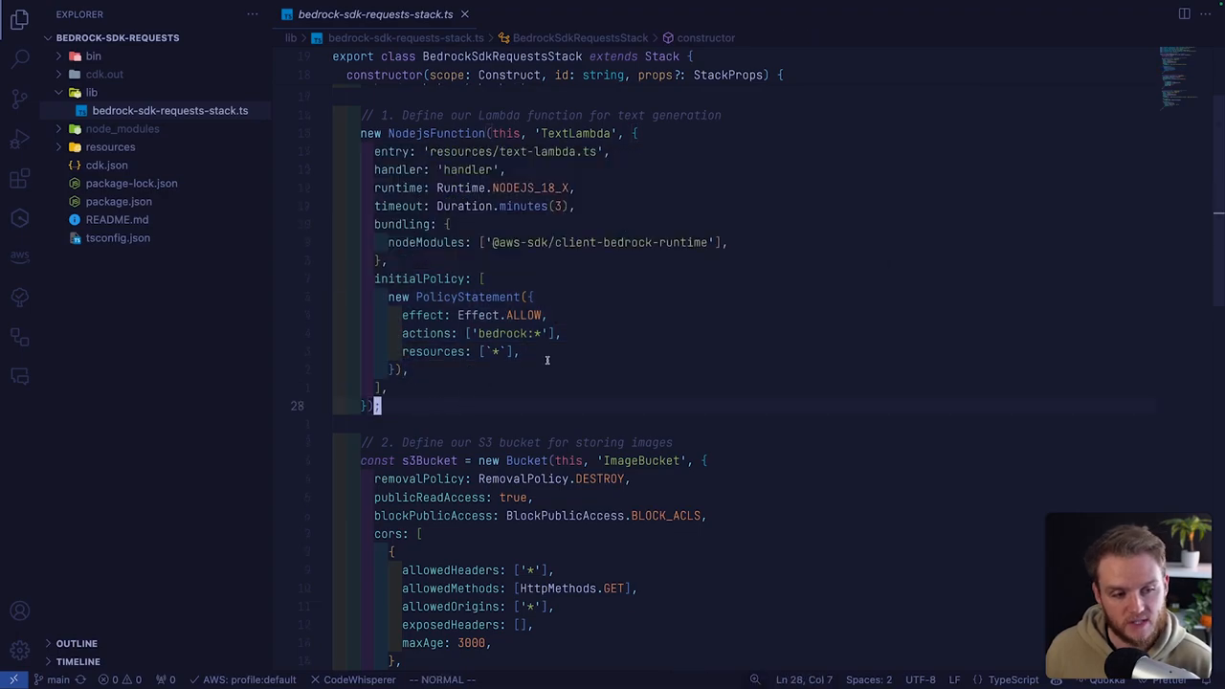
{"action": "left_click", "coordinate": [512, 334]}
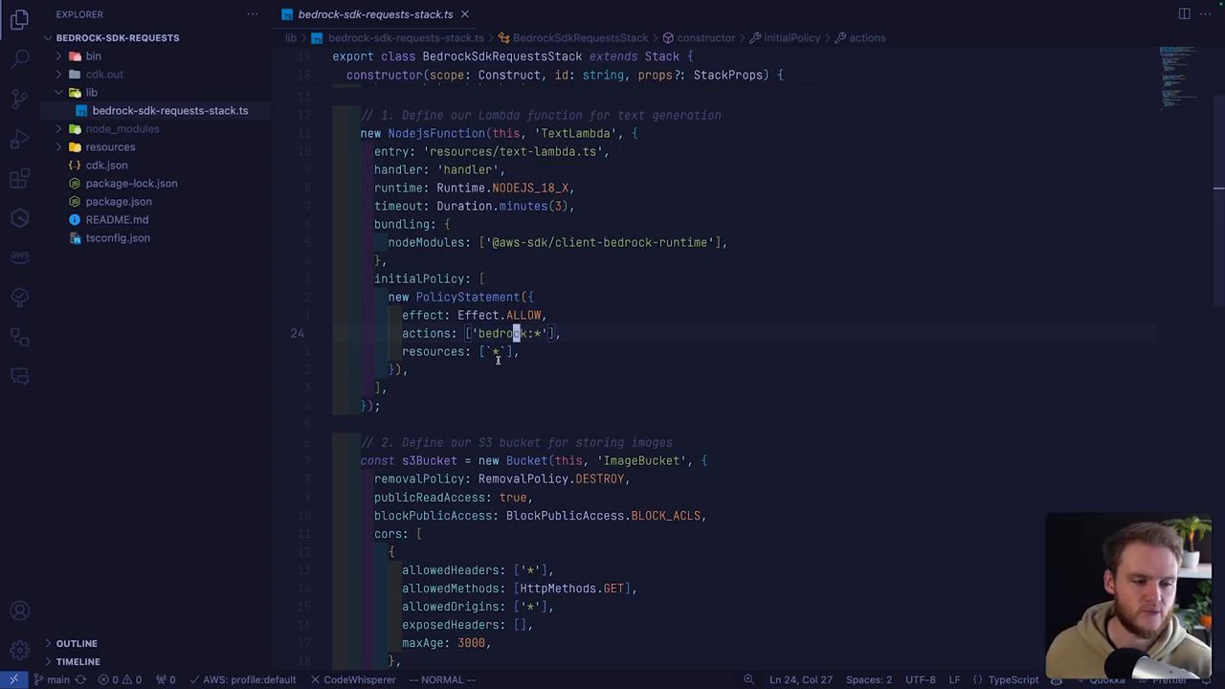
{"action": "scroll", "scroll_direction": "down", "scroll_amount": 3}
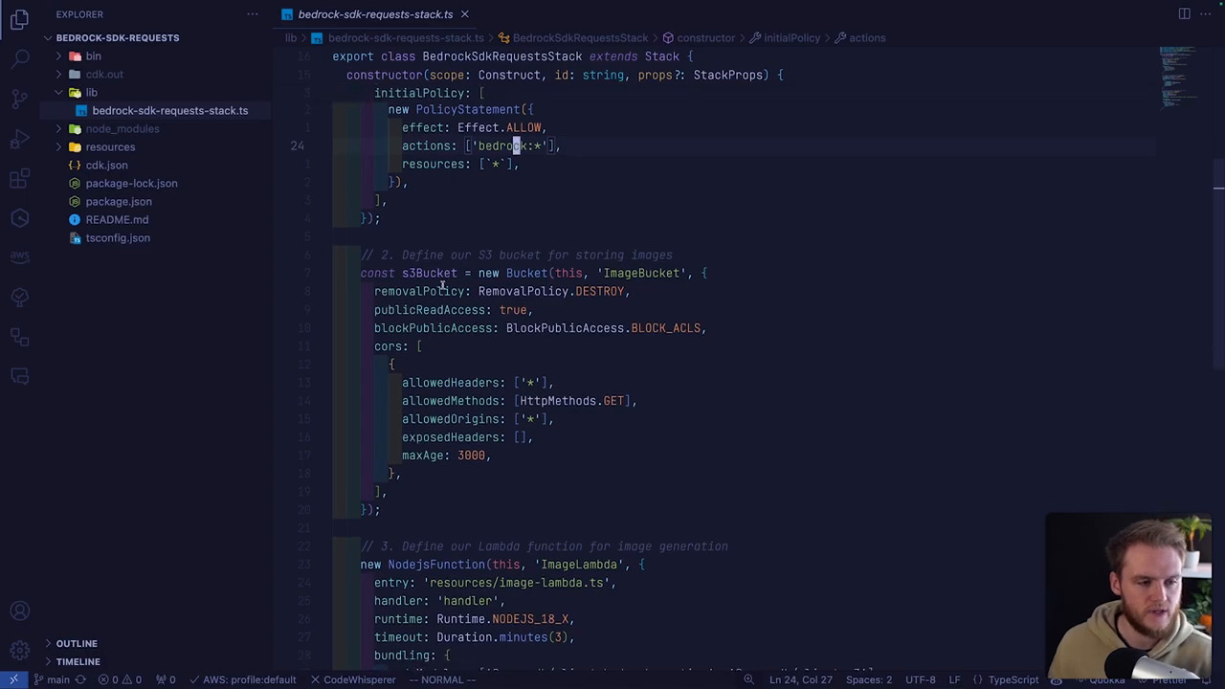
Review the S3 bucket and ImageLambda definitions, then show image-lambda.ts and text-lambda.ts under resources.
{"action": "left_click", "coordinate": [381, 491]}
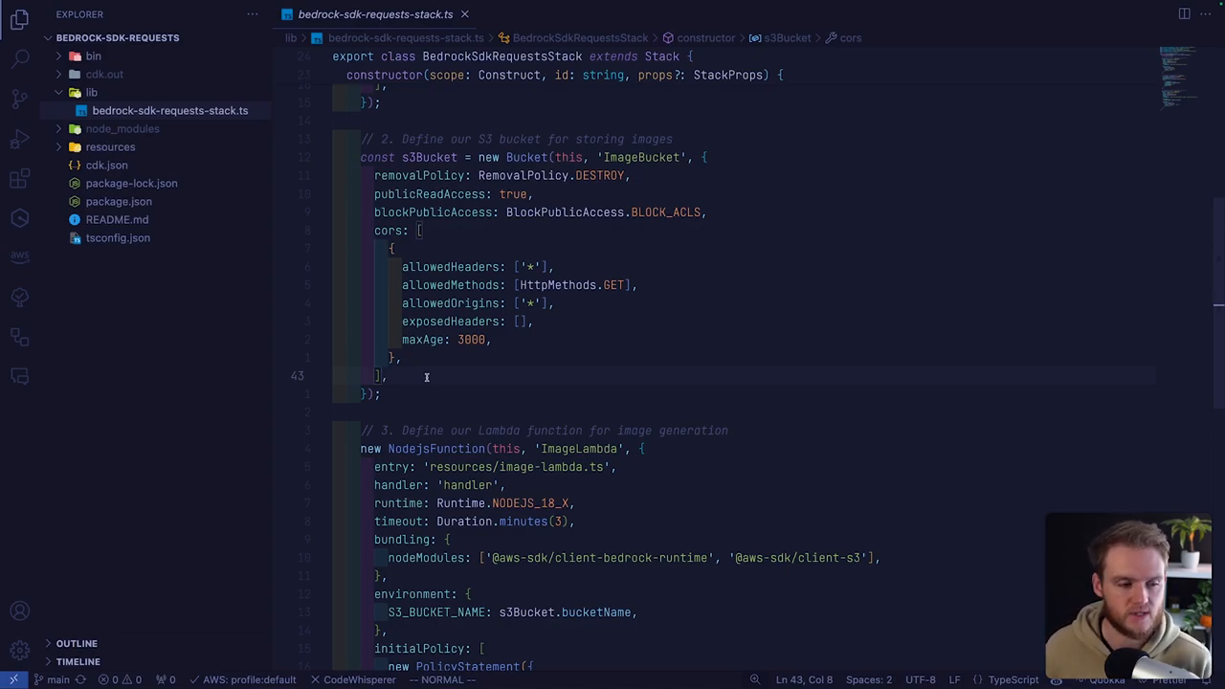
{"action": "scroll", "scroll_direction": "down", "scroll_amount": 3}
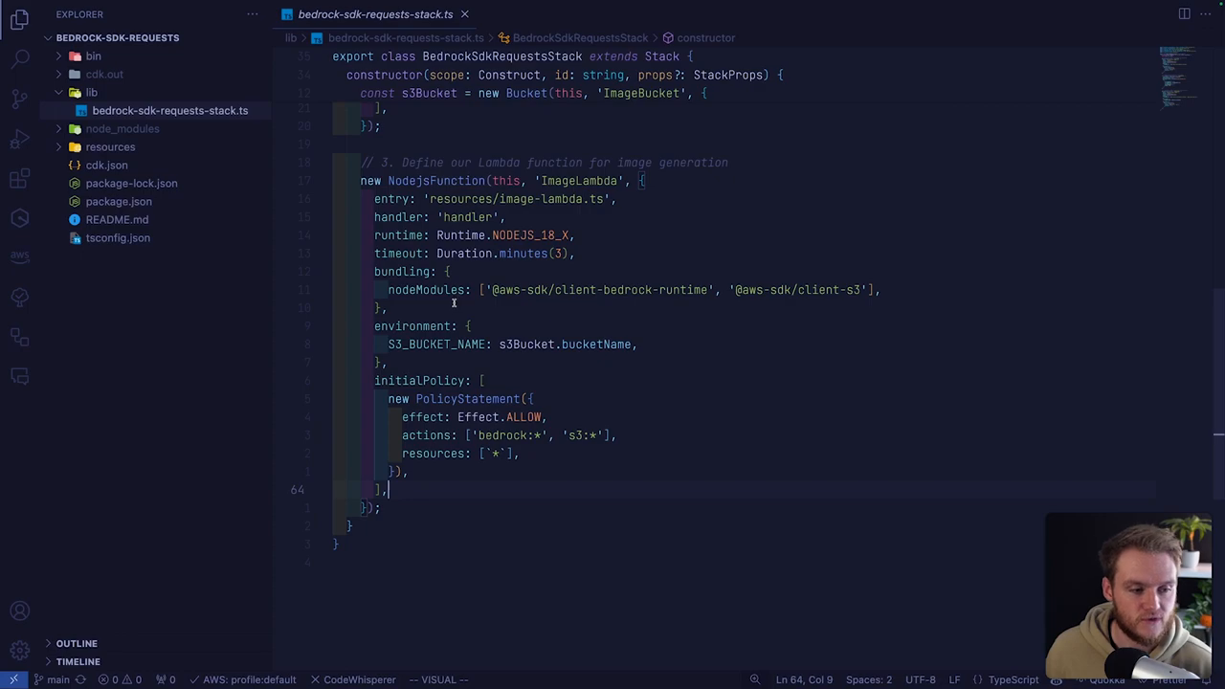
{"action": "mouse_move", "coordinate": [453, 289]}
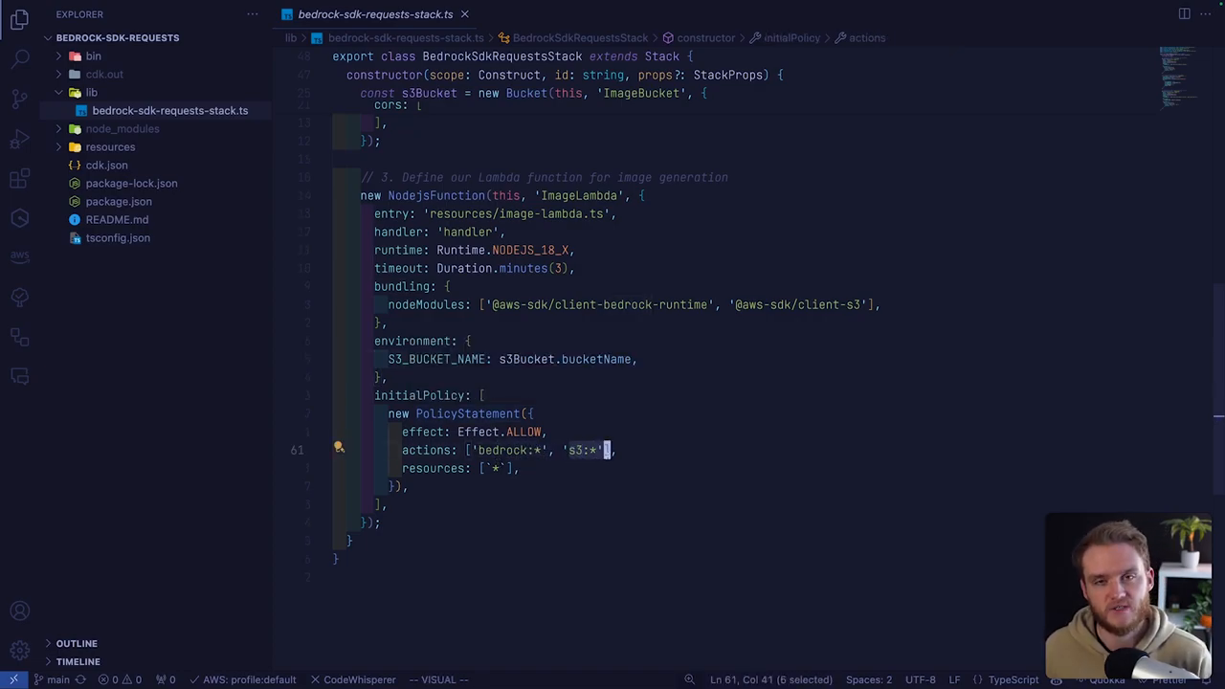
{"action": "key", "text": "Escape"}
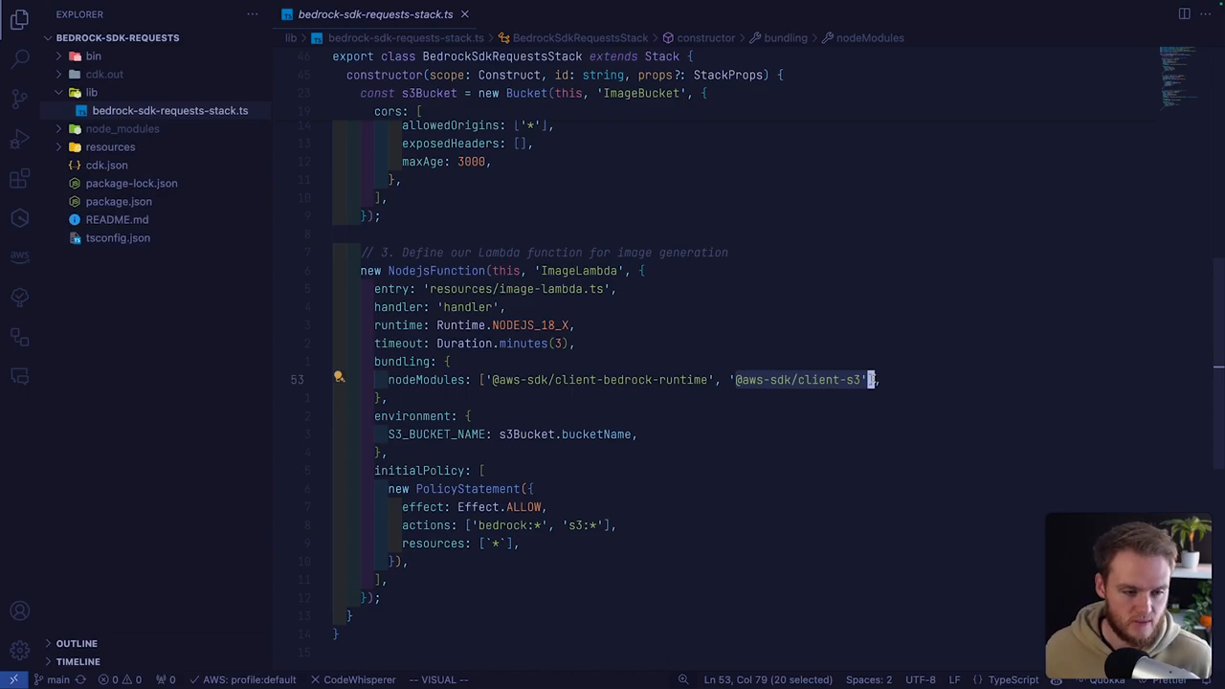
{"action": "mouse_move", "coordinate": [846, 373]}
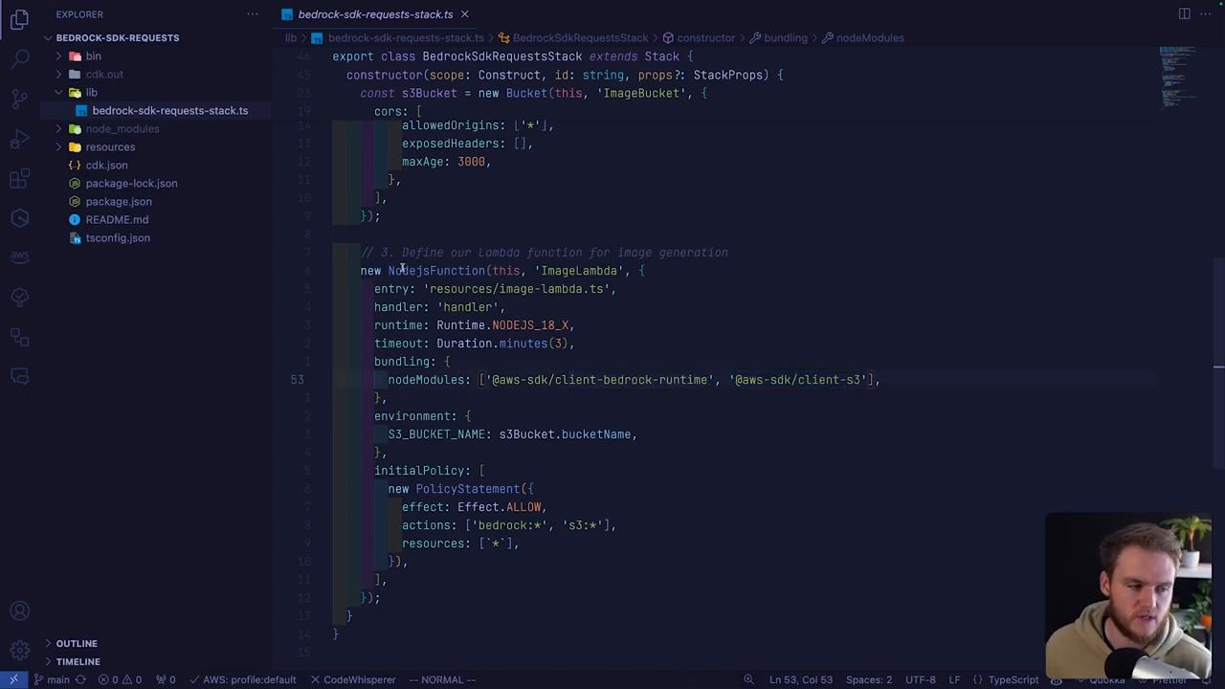
{"action": "left_click", "coordinate": [119, 201]}
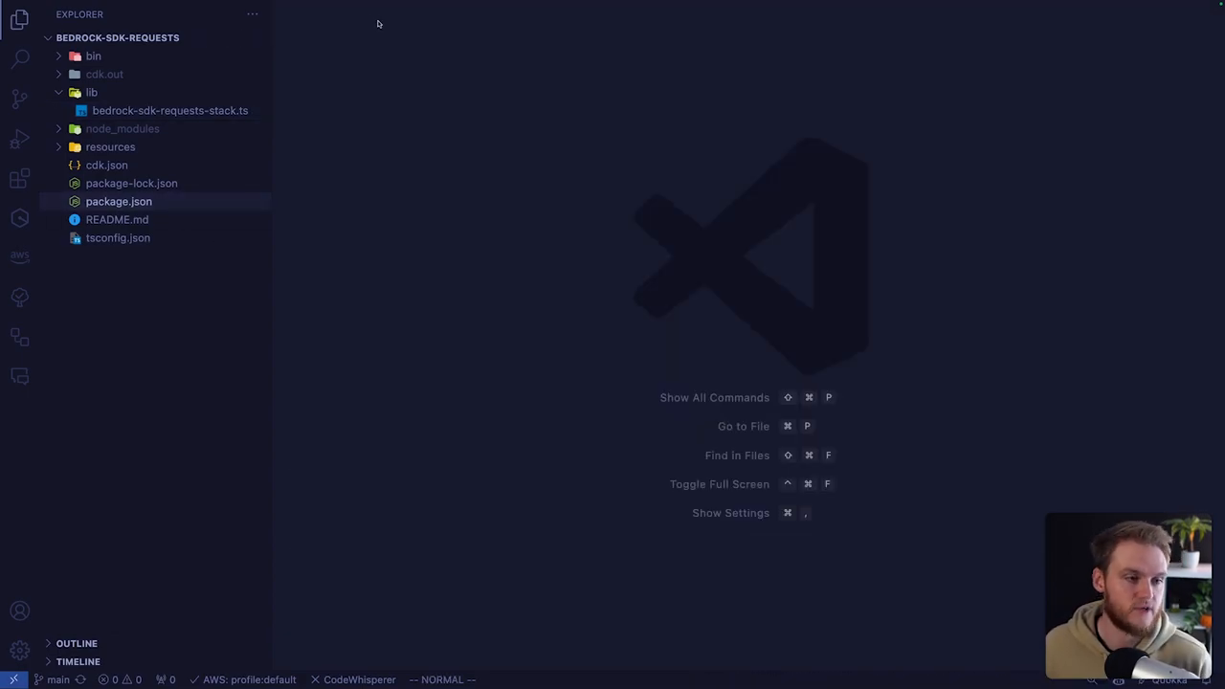
{"action": "left_click", "coordinate": [171, 110]}
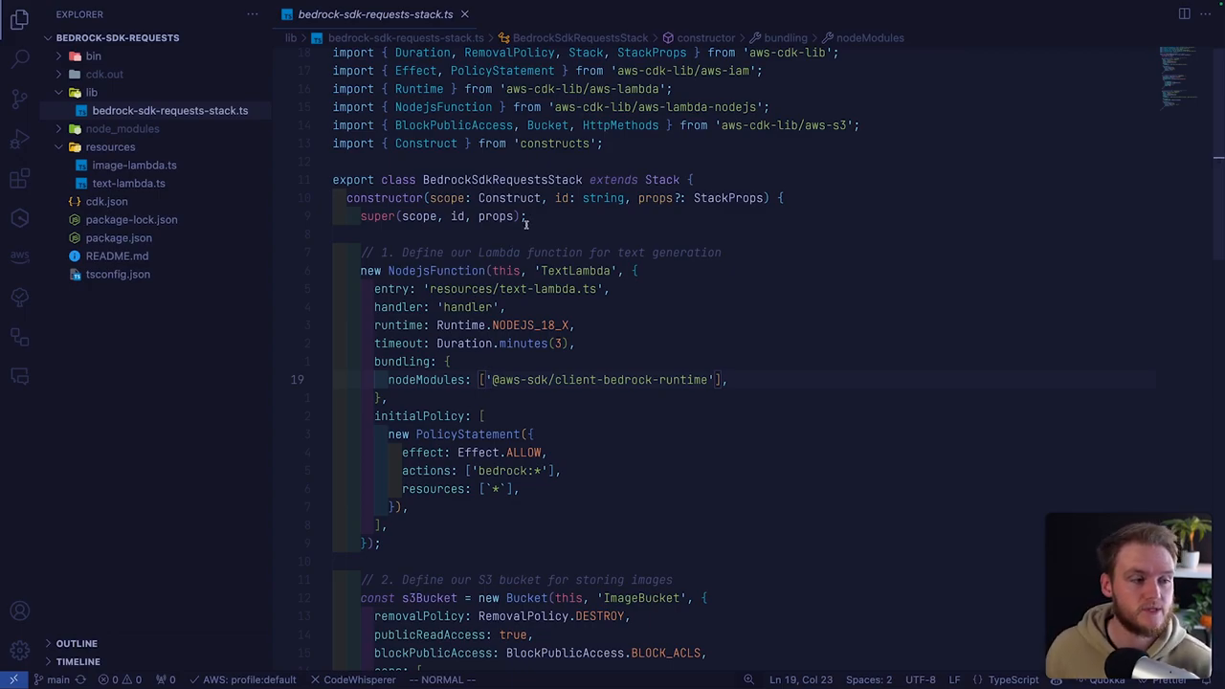
{"action": "mouse_move", "coordinate": [185, 188]}
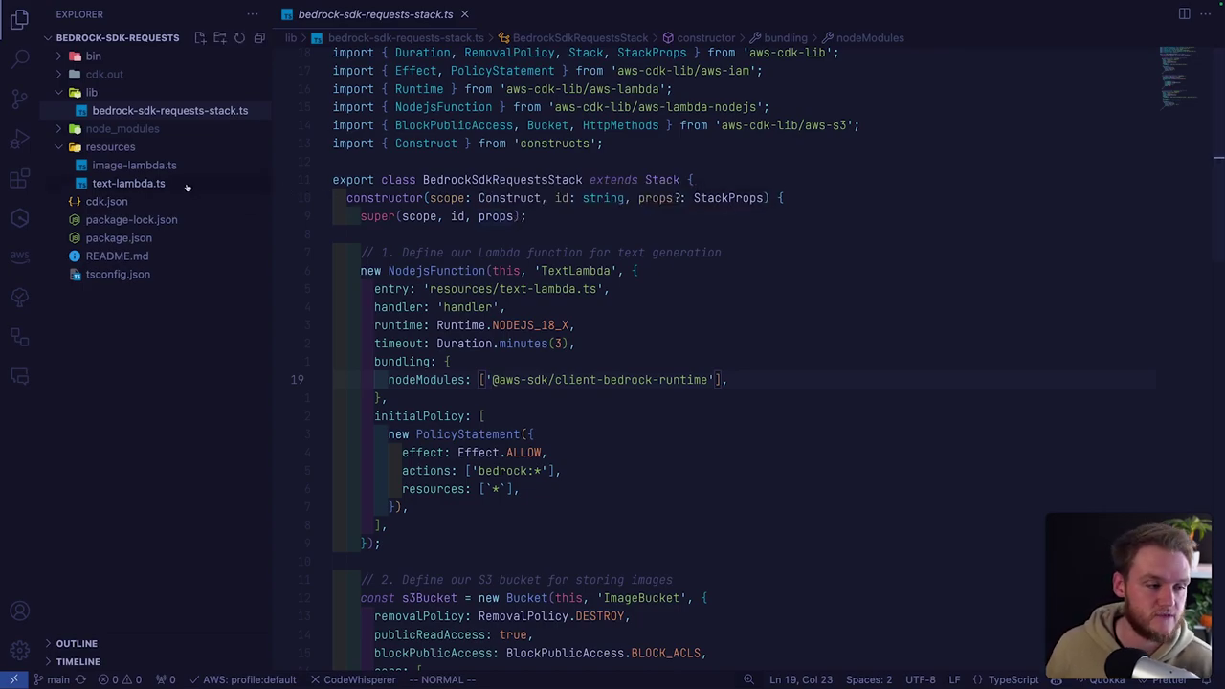
Open text-lambda.ts and review its story prompt, token, temperature and cohere.command-text-v14 settings.
{"action": "left_click", "coordinate": [128, 183]}
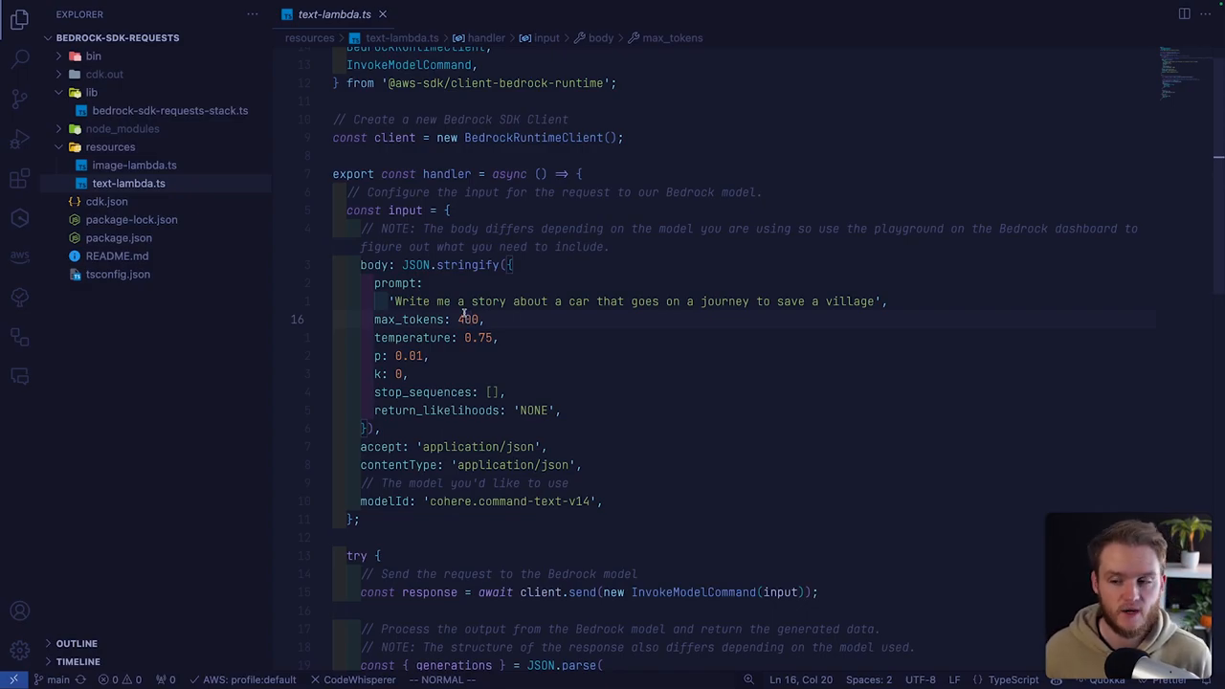
{"action": "scroll", "scroll_direction": "down", "scroll_amount": 3}
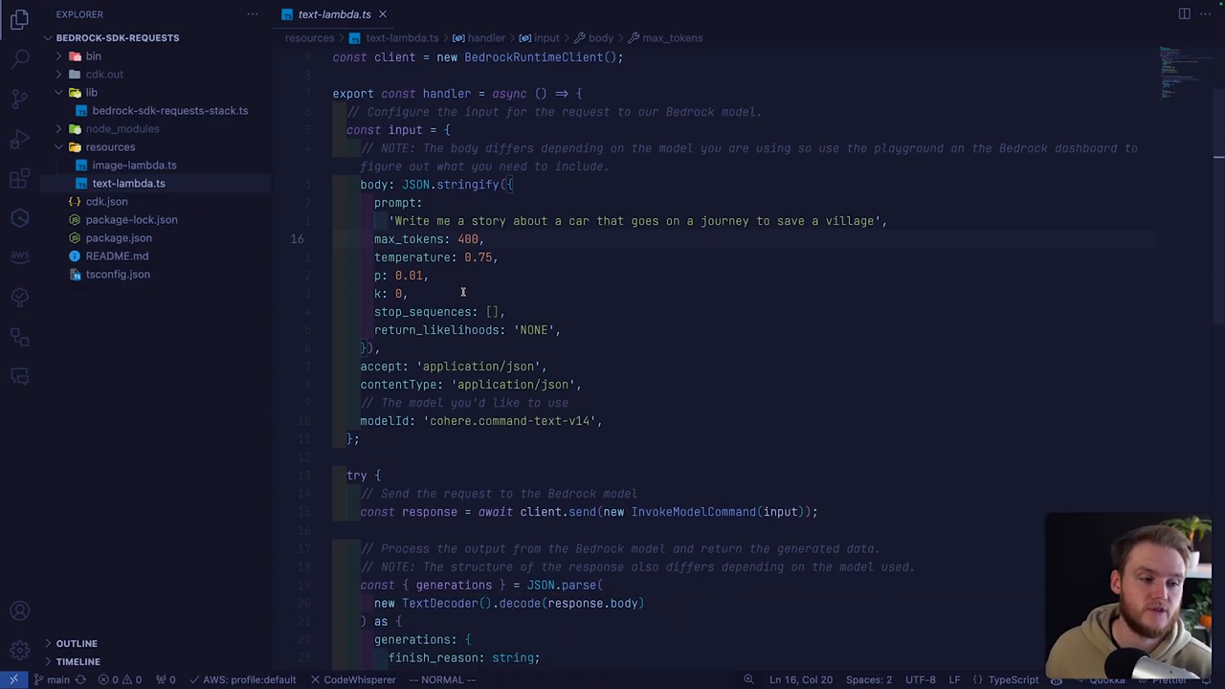
{"action": "mouse_move", "coordinate": [424, 221]}
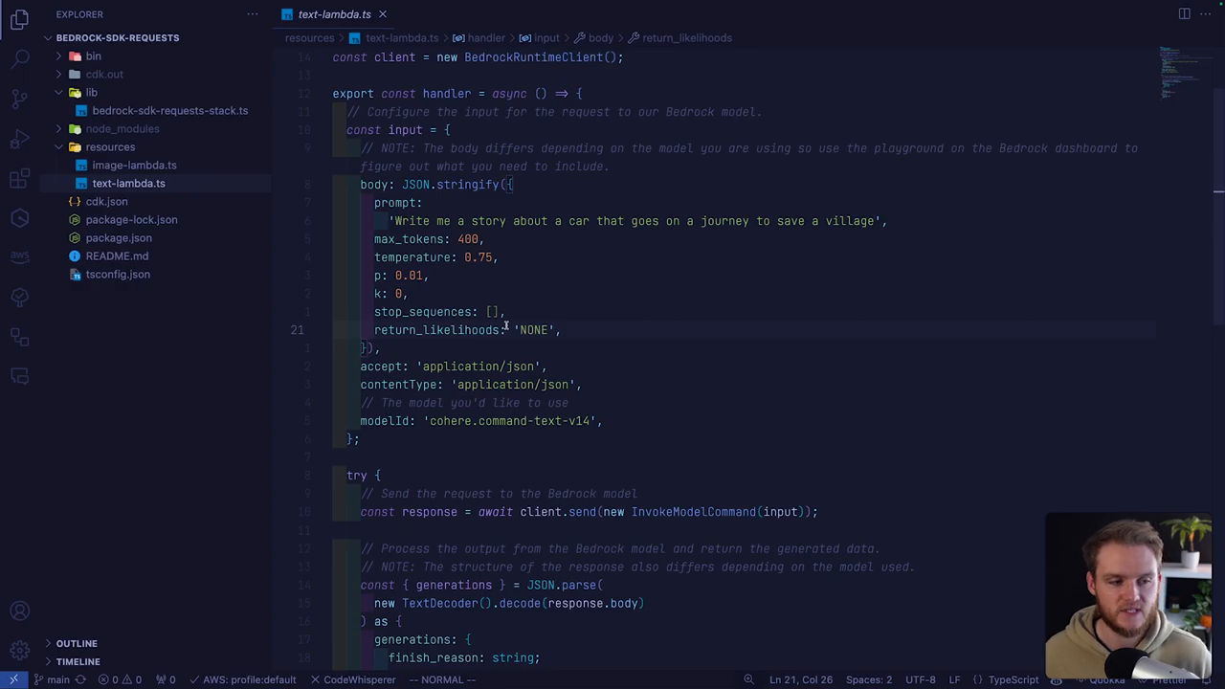
{"action": "scroll", "scroll_direction": "down", "scroll_amount": 3}
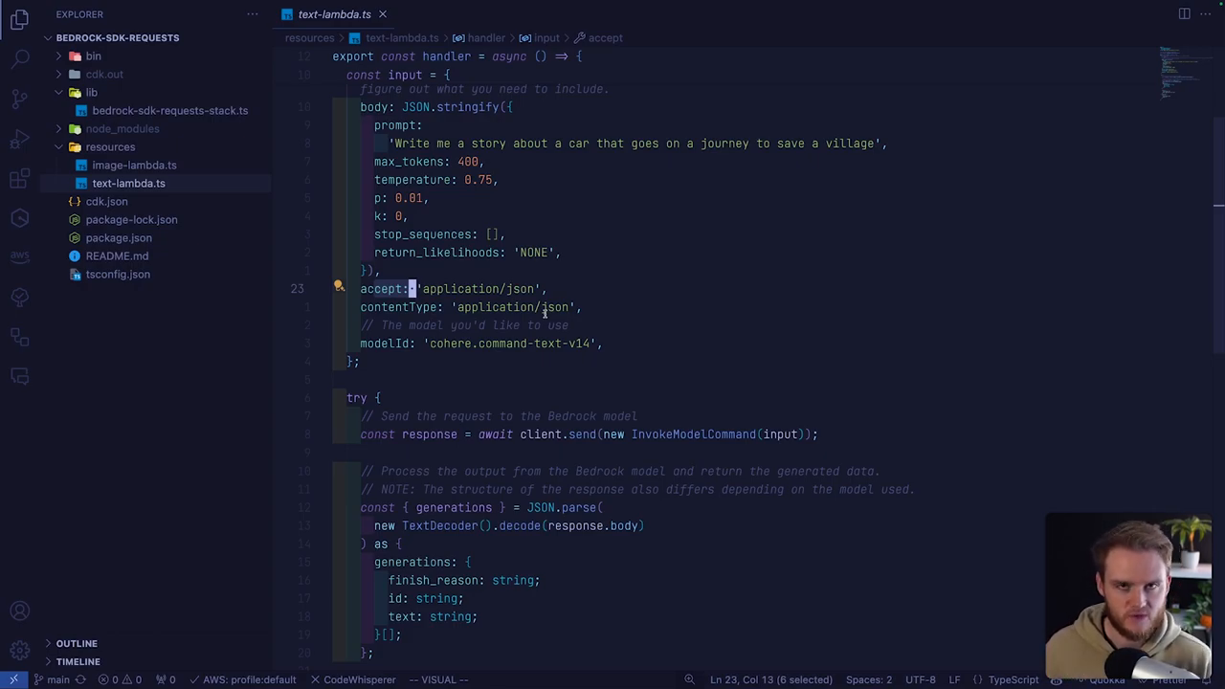
Review text-lambda.ts response parsing and error handling, then expand the bin folder.
{"action": "scroll", "scroll_direction": "down", "scroll_amount": 3}
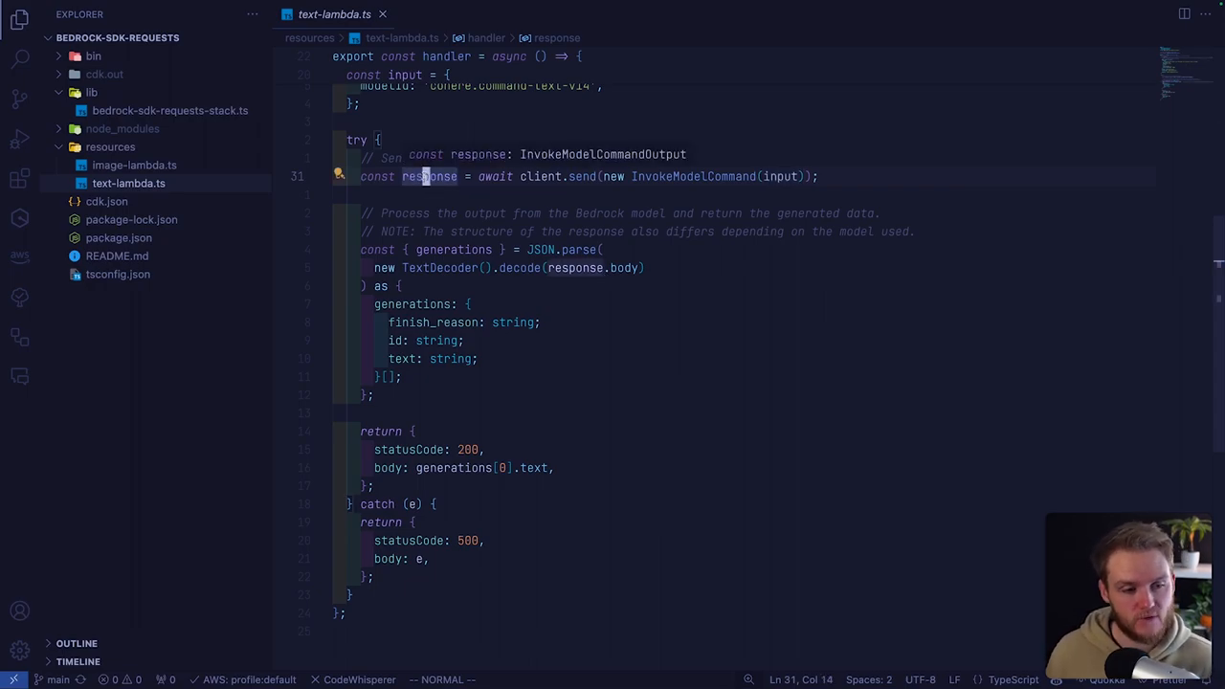
{"action": "mouse_move", "coordinate": [441, 267]}
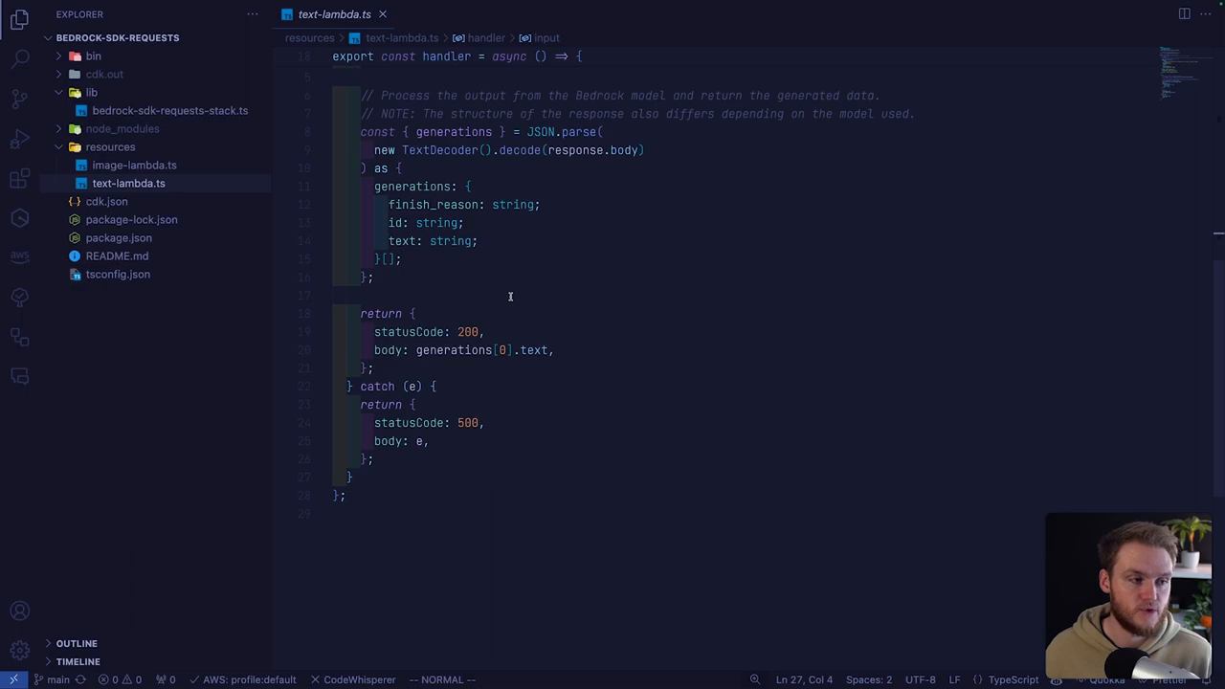
{"action": "scroll", "scroll_direction": "up", "scroll_amount": 3}
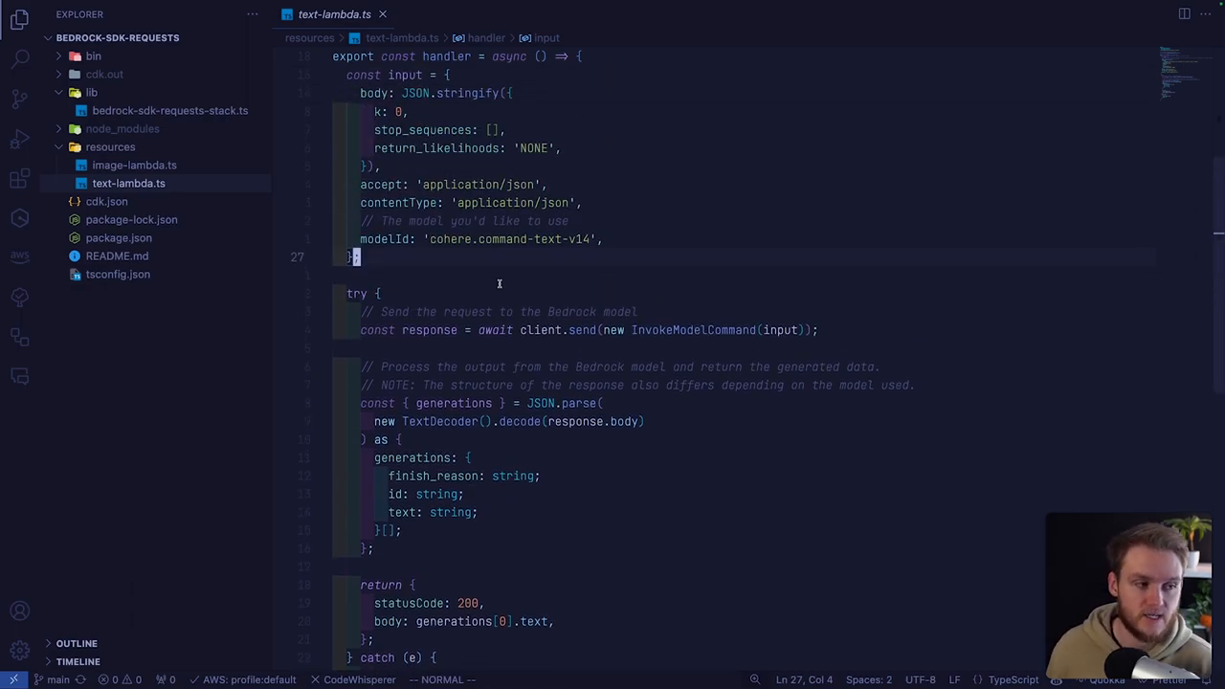
{"action": "left_click", "coordinate": [91, 63]}
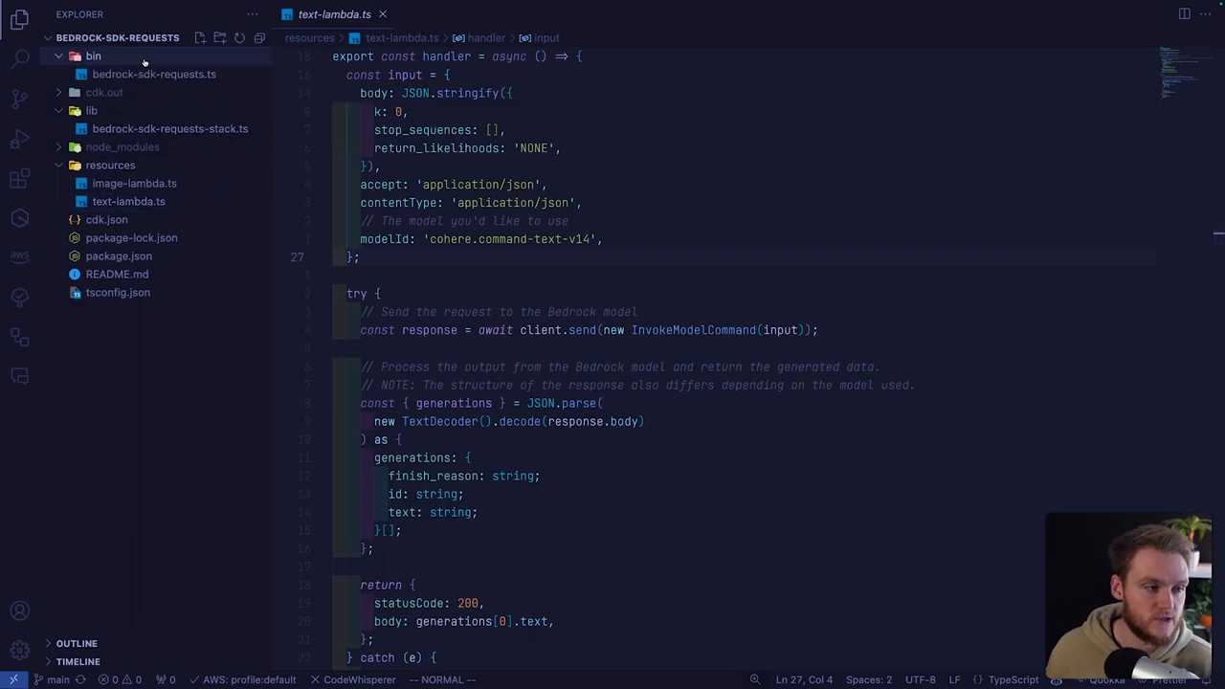
Check the us-east-1 region in bin/bedrock-sdk-requests.ts, then reopen bedrock-sdk-requests-stack.ts.
{"action": "left_click", "coordinate": [151, 74]}
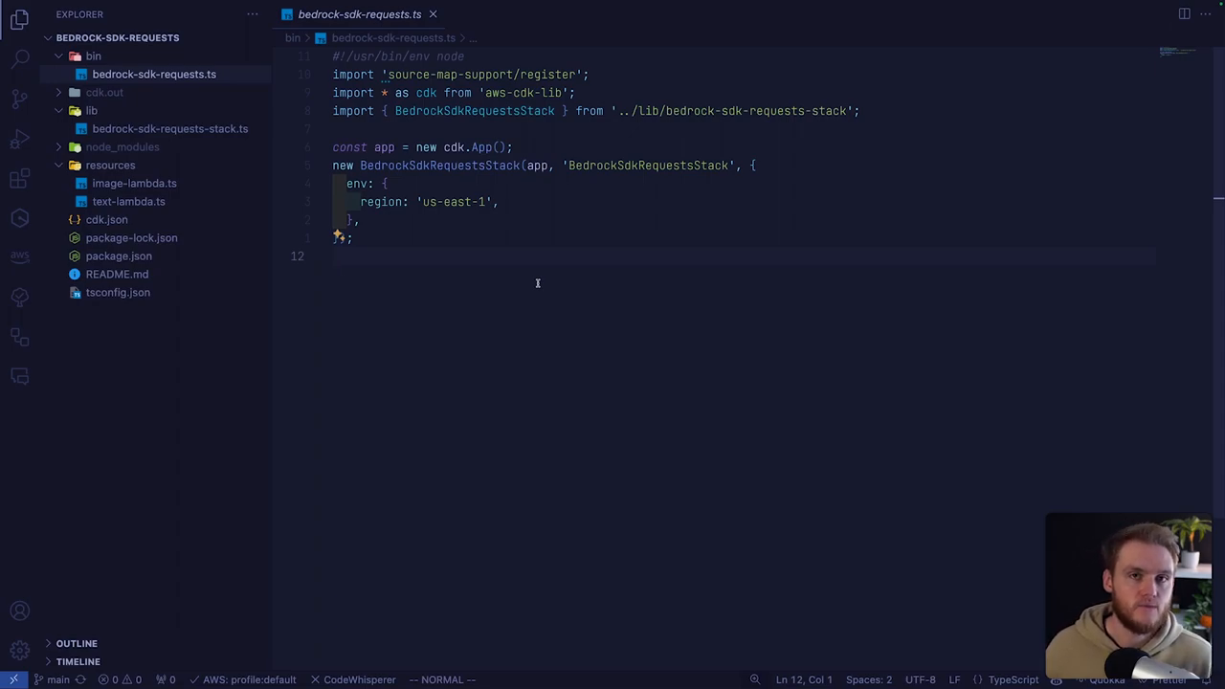
{"action": "mouse_move", "coordinate": [421, 201]}
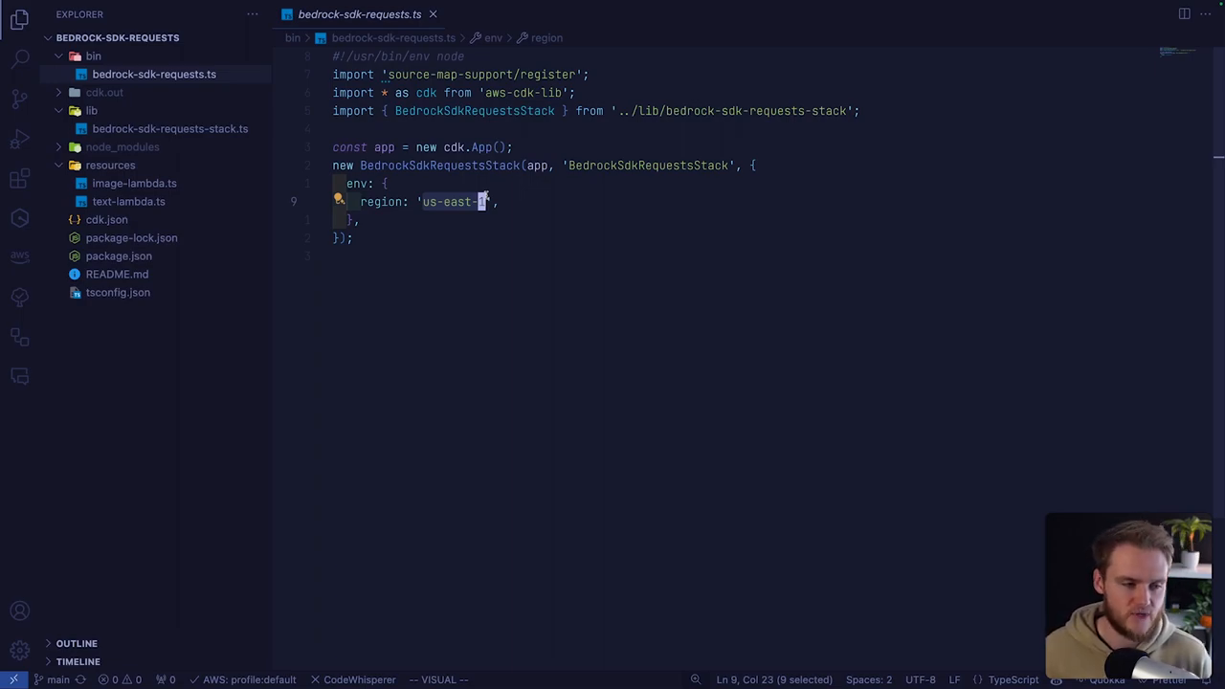
{"action": "mouse_move", "coordinate": [281, 146]}
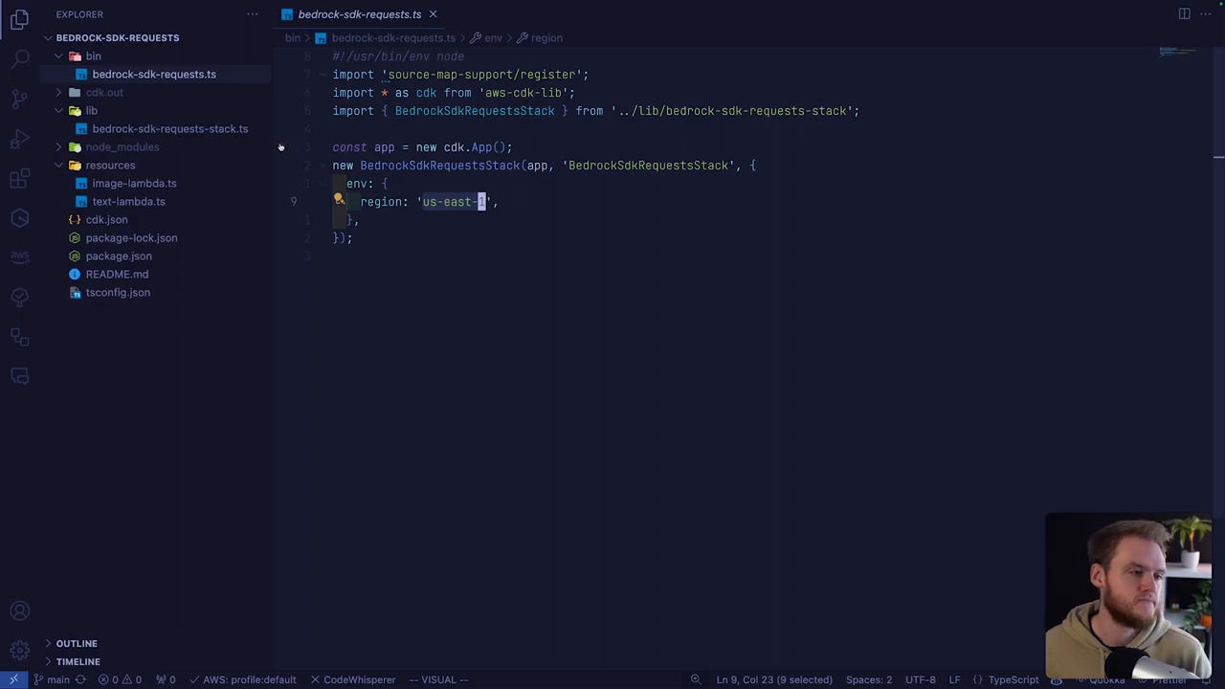
{"action": "left_click", "coordinate": [171, 129]}
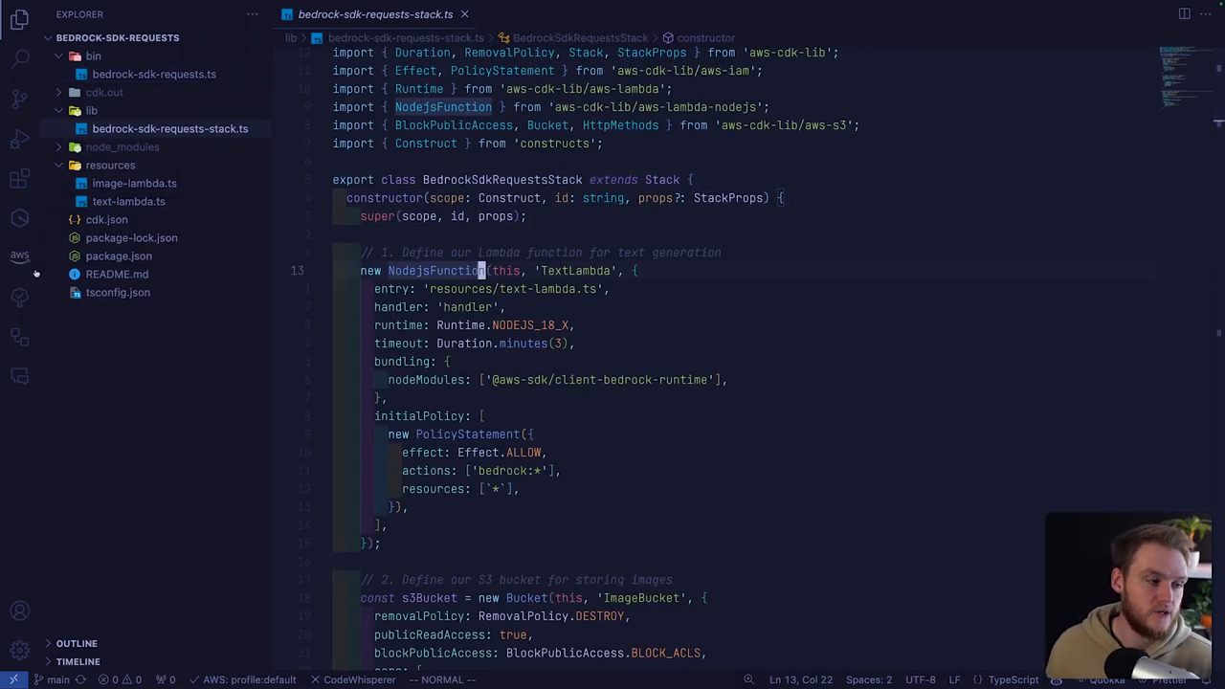
Invoke the deployed TextLambda on AWS, getting status 200 and a generated village story.
{"action": "right_click", "coordinate": [139, 292]}
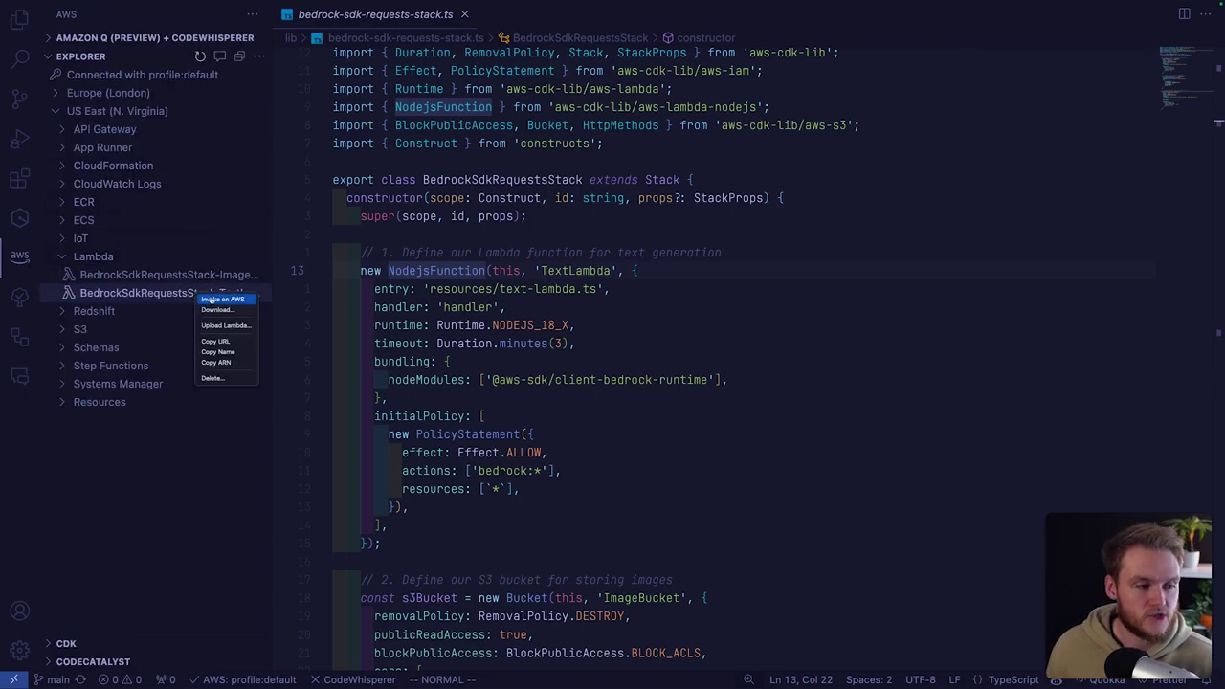
{"action": "left_click", "coordinate": [223, 299]}
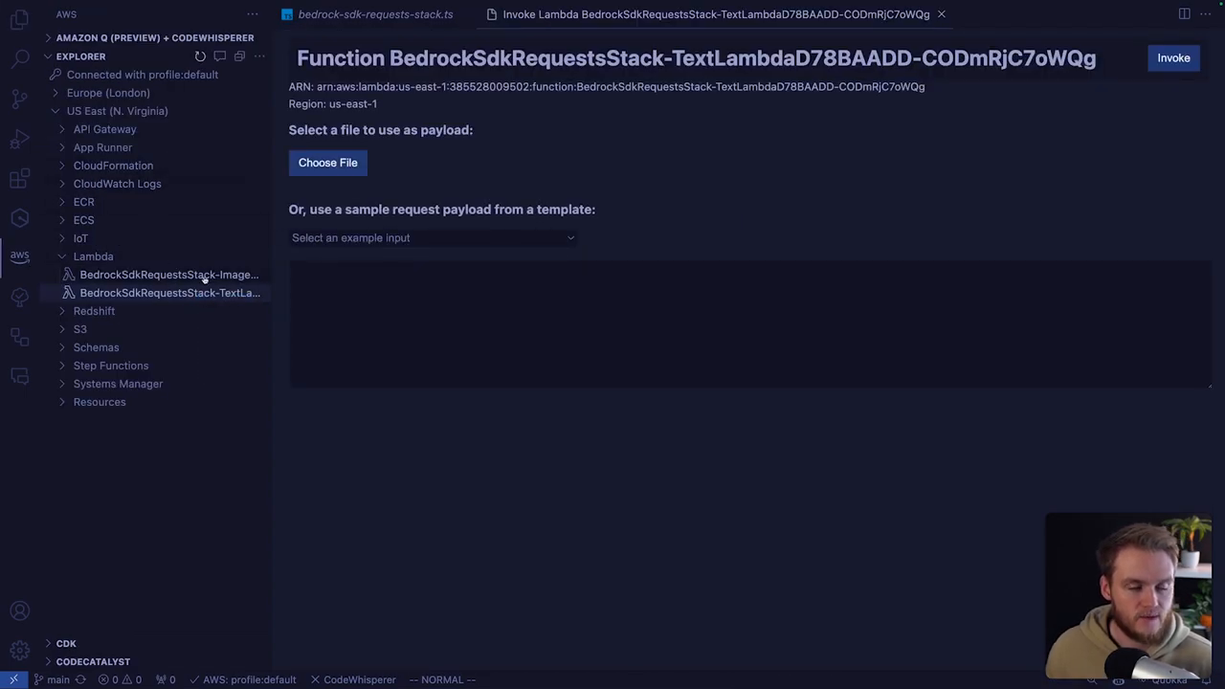
{"action": "left_click", "coordinate": [1170, 57]}
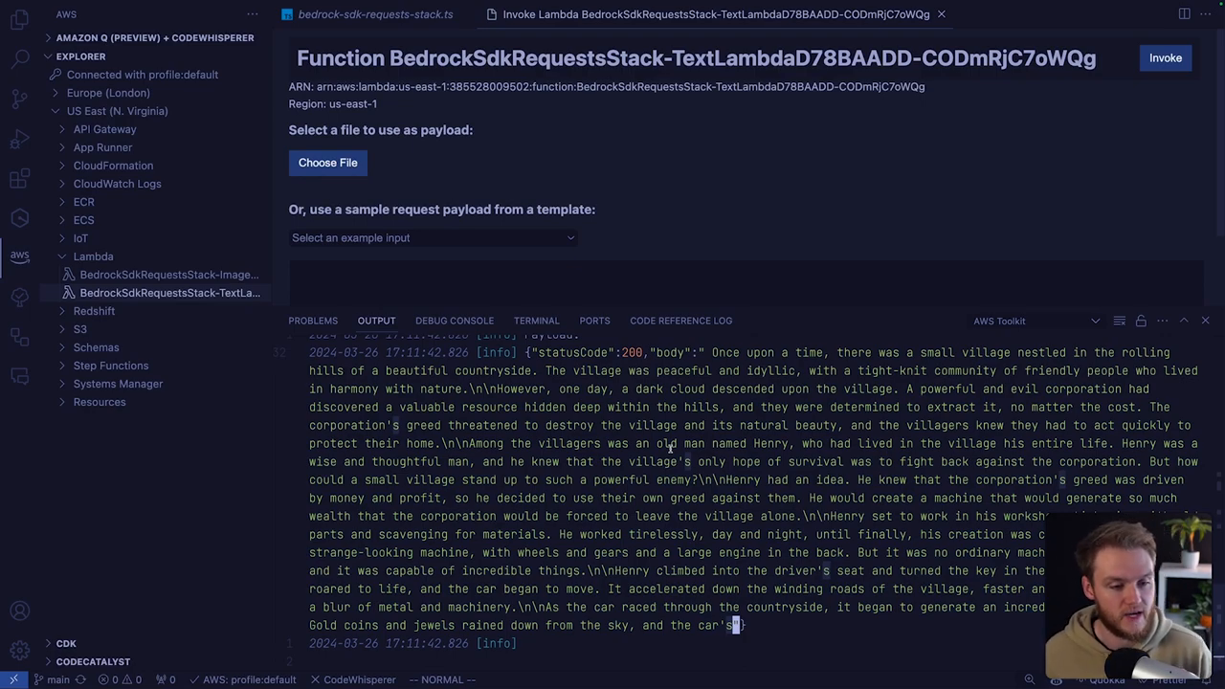
{"action": "left_click", "coordinate": [383, 12]}
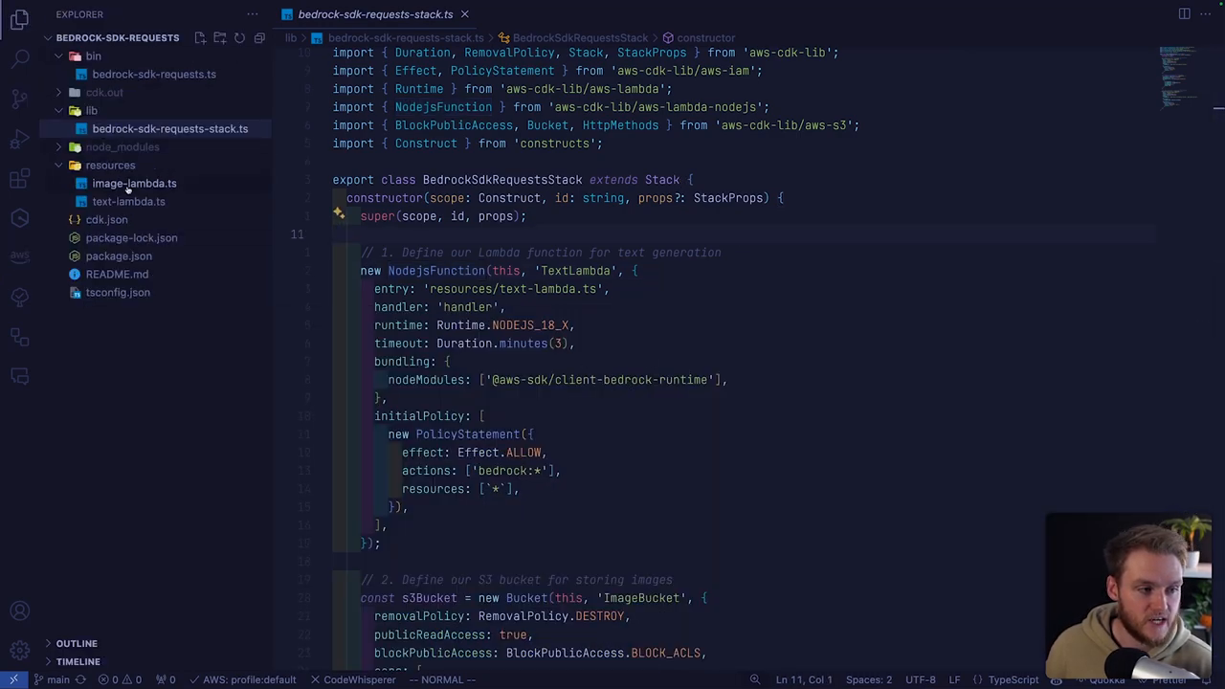
Open image-lambda.ts and locate where the handler reads S3_BUCKET_NAME.
{"action": "left_click", "coordinate": [128, 201]}
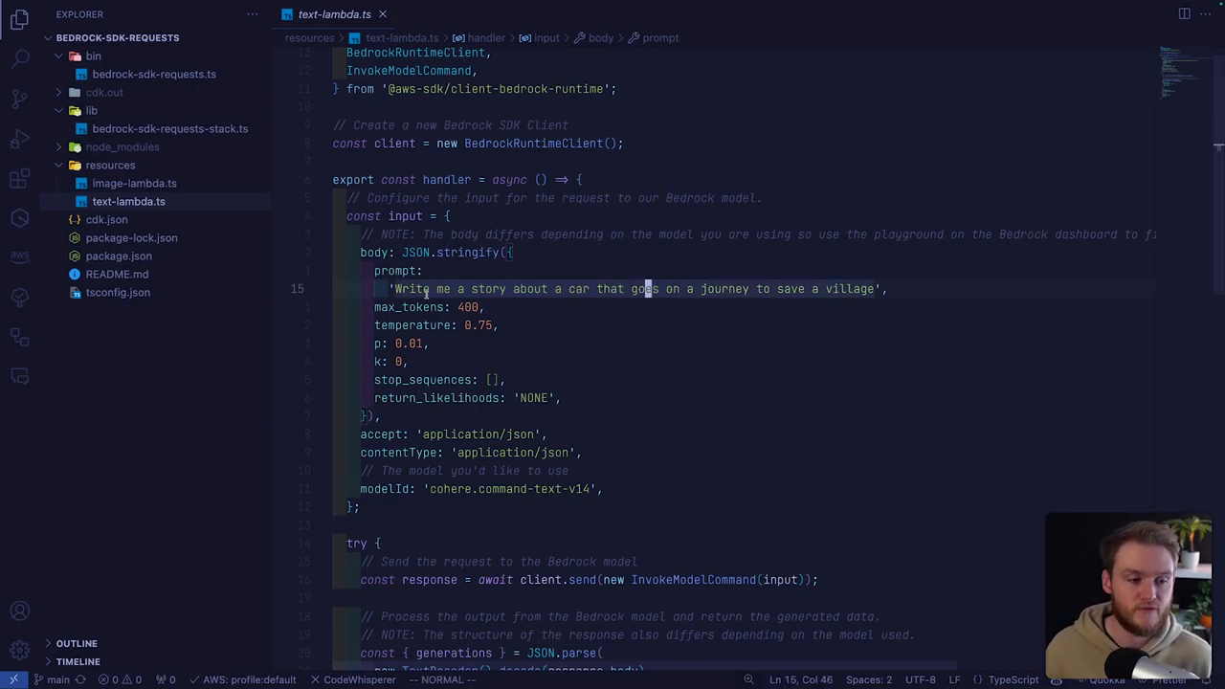
{"action": "left_click", "coordinate": [134, 183]}
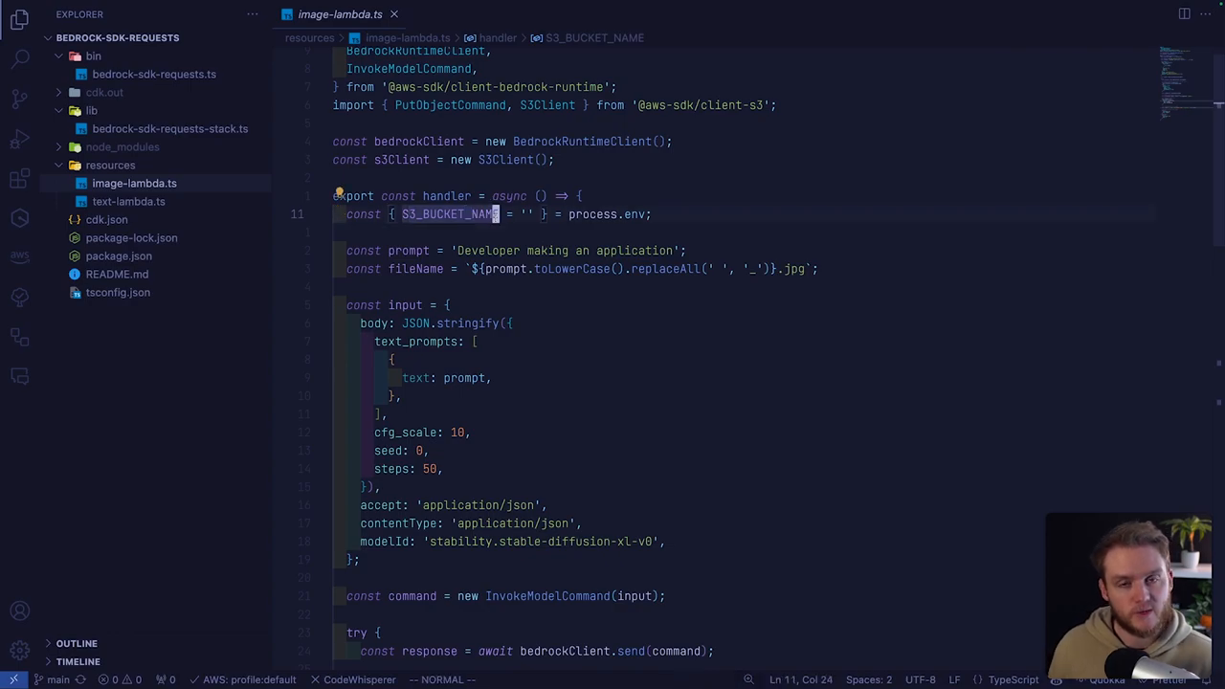
{"action": "left_click", "coordinate": [170, 129]}
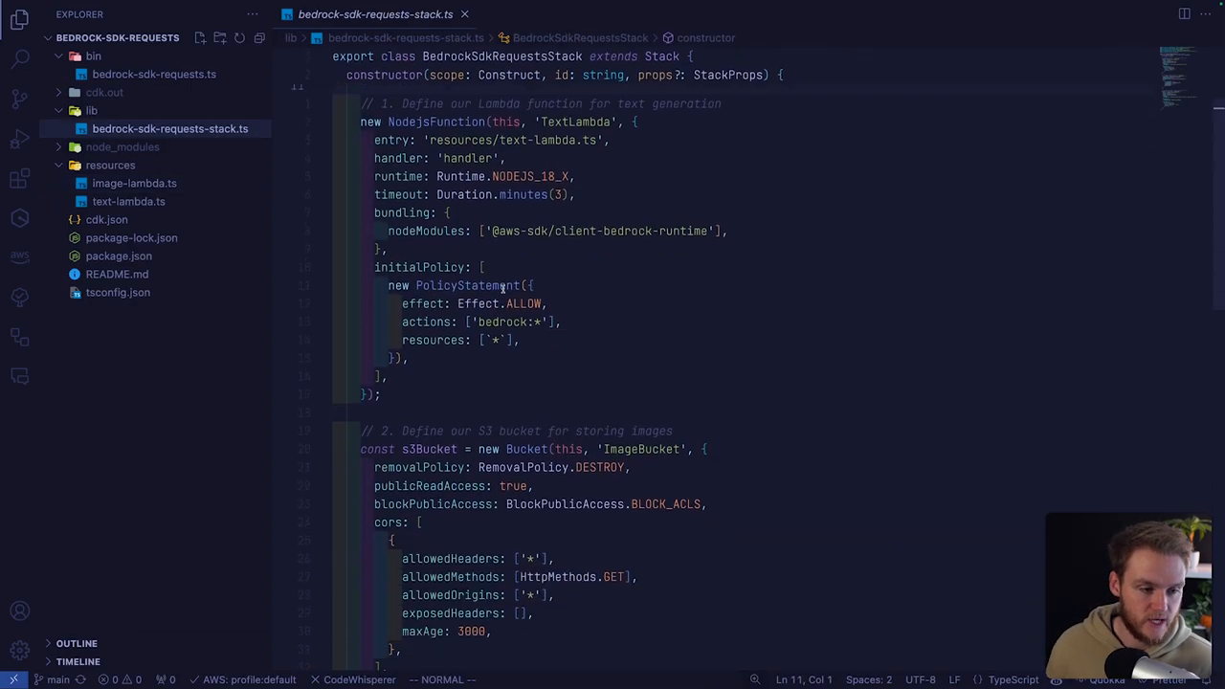
{"action": "scroll", "scroll_direction": "down", "scroll_amount": 3}
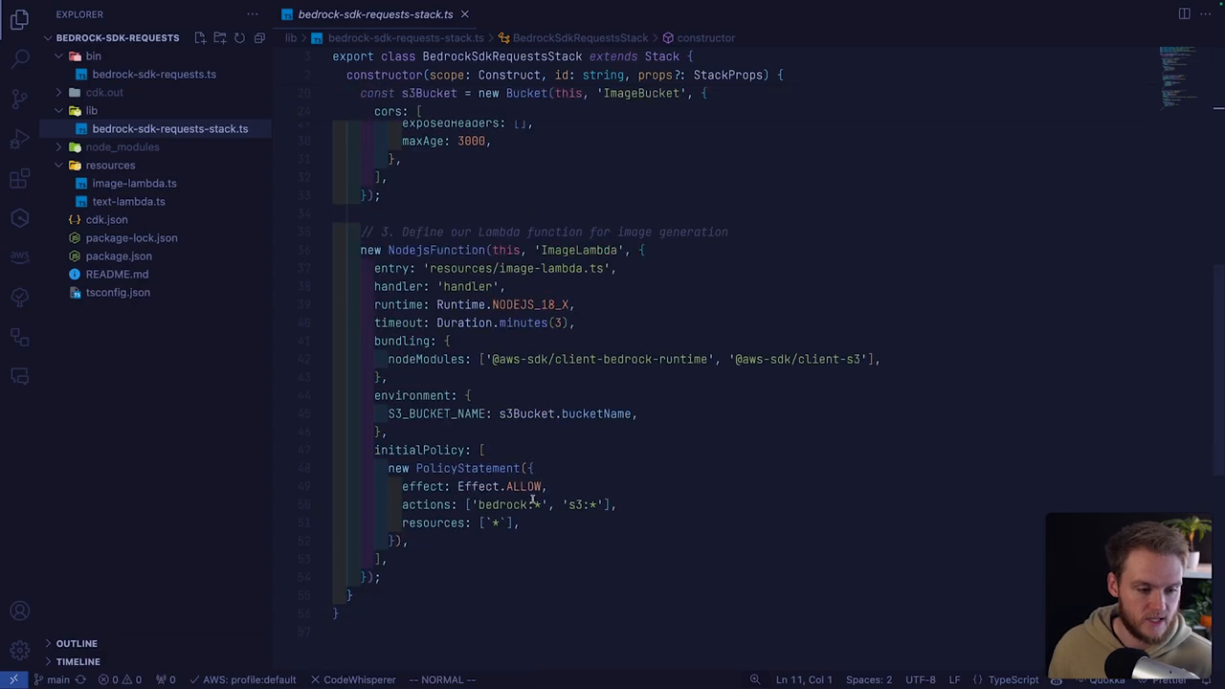
{"action": "left_click", "coordinate": [134, 183]}
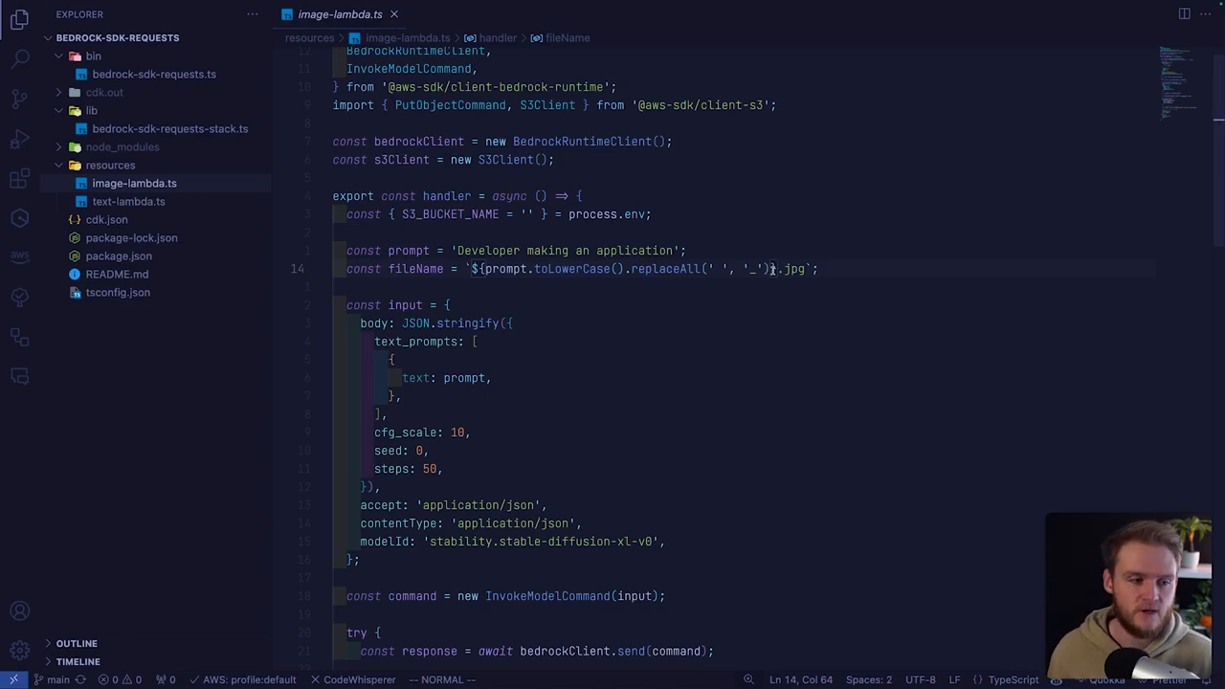
{"action": "mouse_move", "coordinate": [684, 269]}
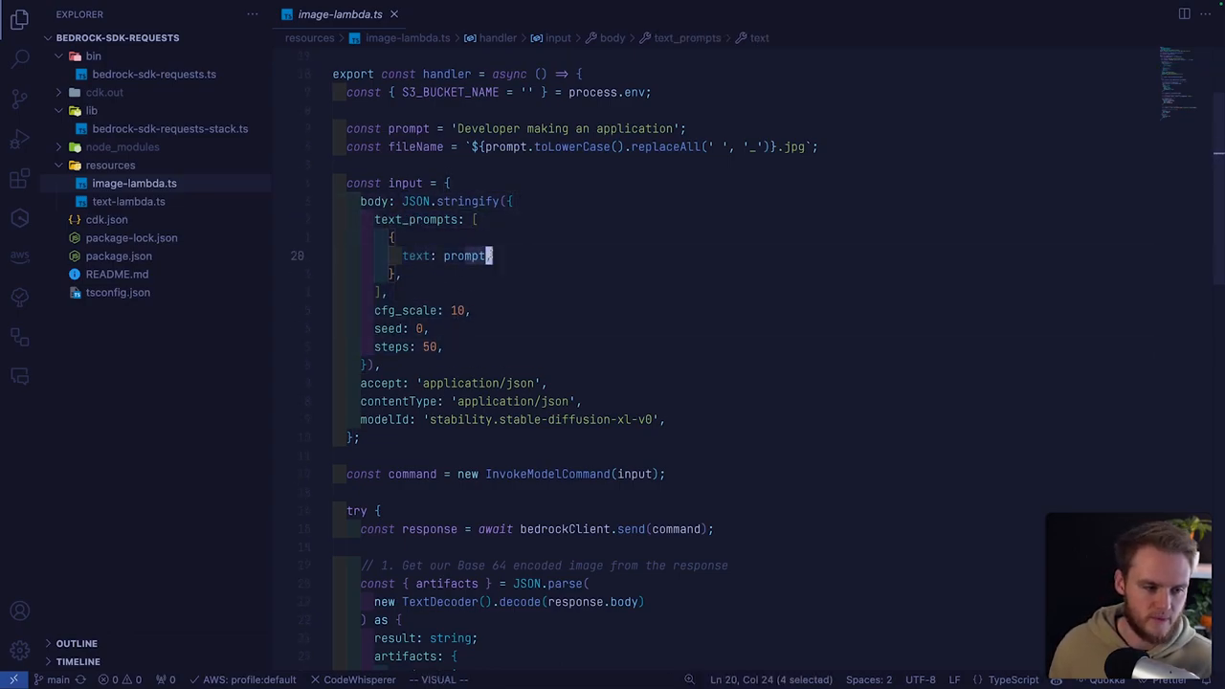
{"action": "key", "text": "Escape"}
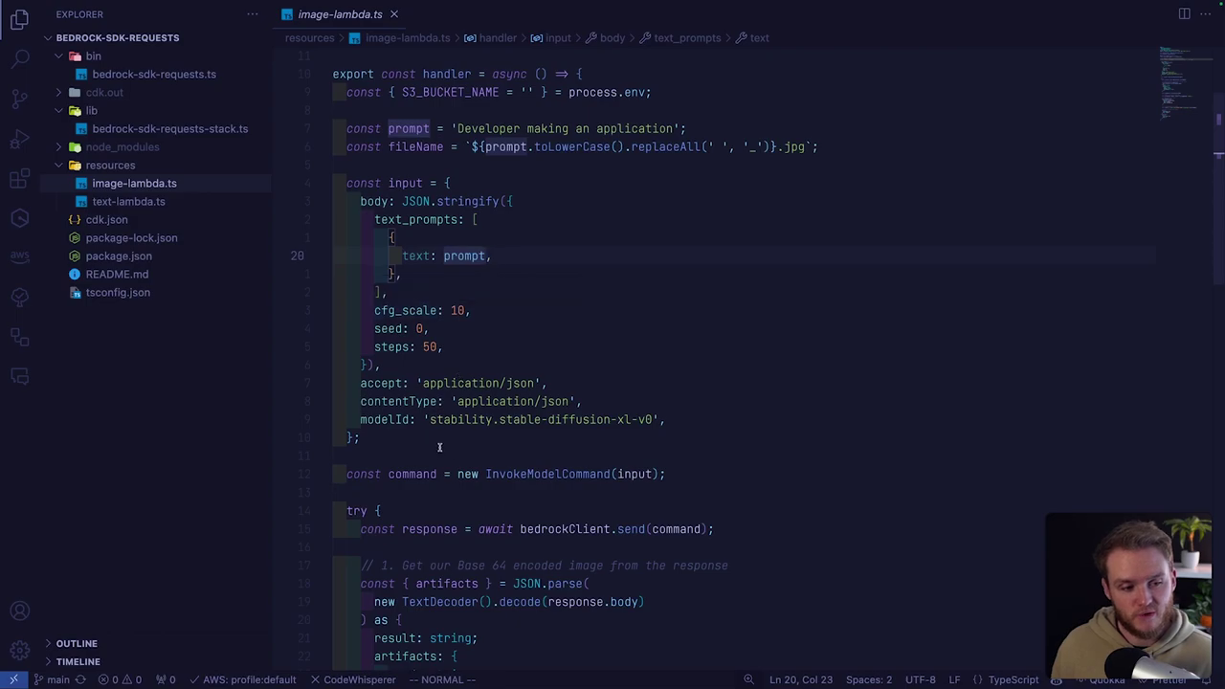
{"action": "left_click", "coordinate": [568, 420]}
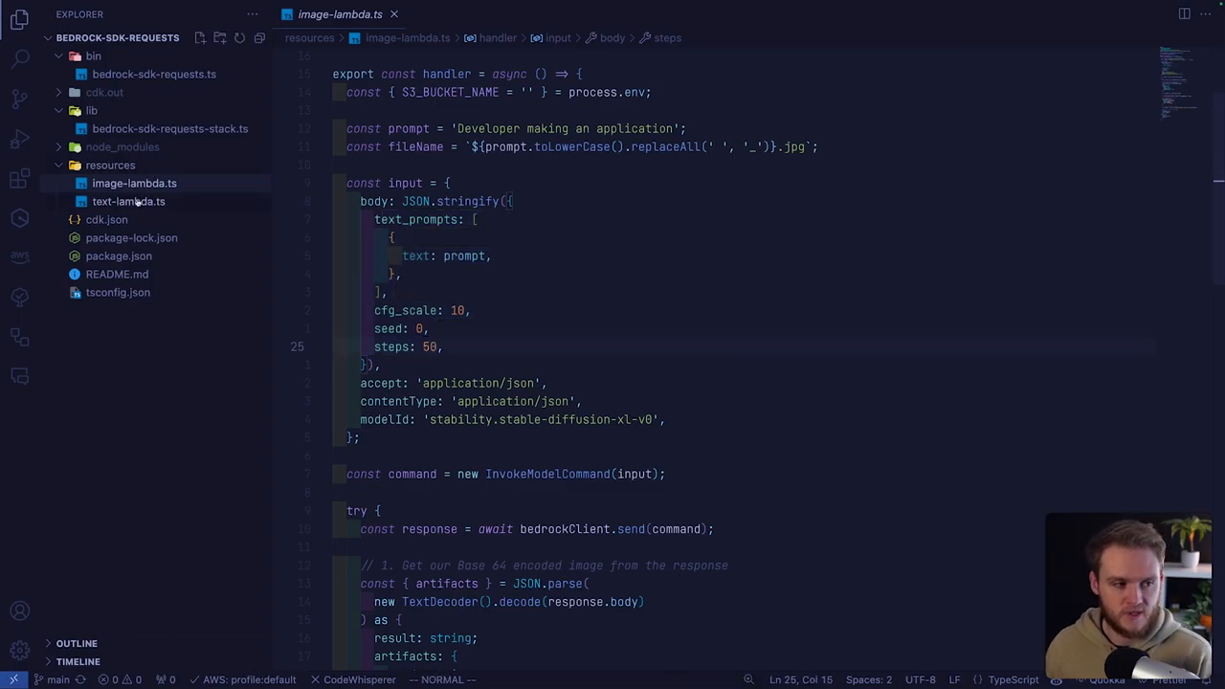
{"action": "left_click", "coordinate": [128, 201]}
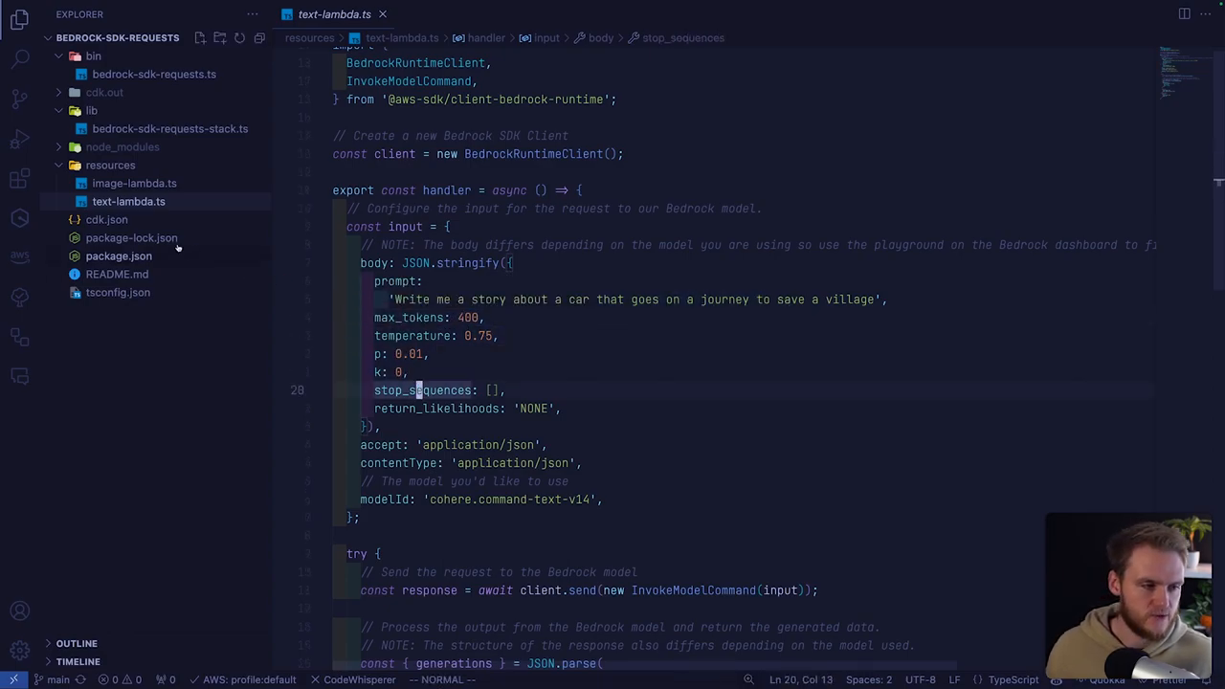
{"action": "left_click", "coordinate": [134, 183]}
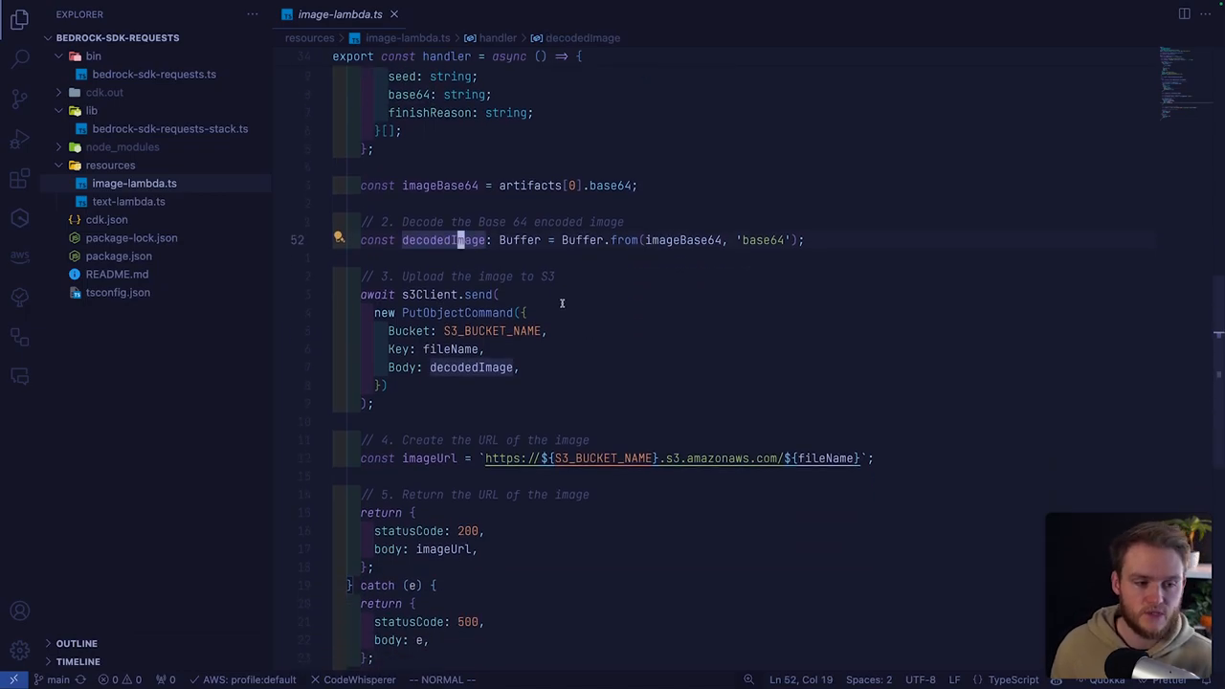
{"action": "mouse_move", "coordinate": [389, 330]}
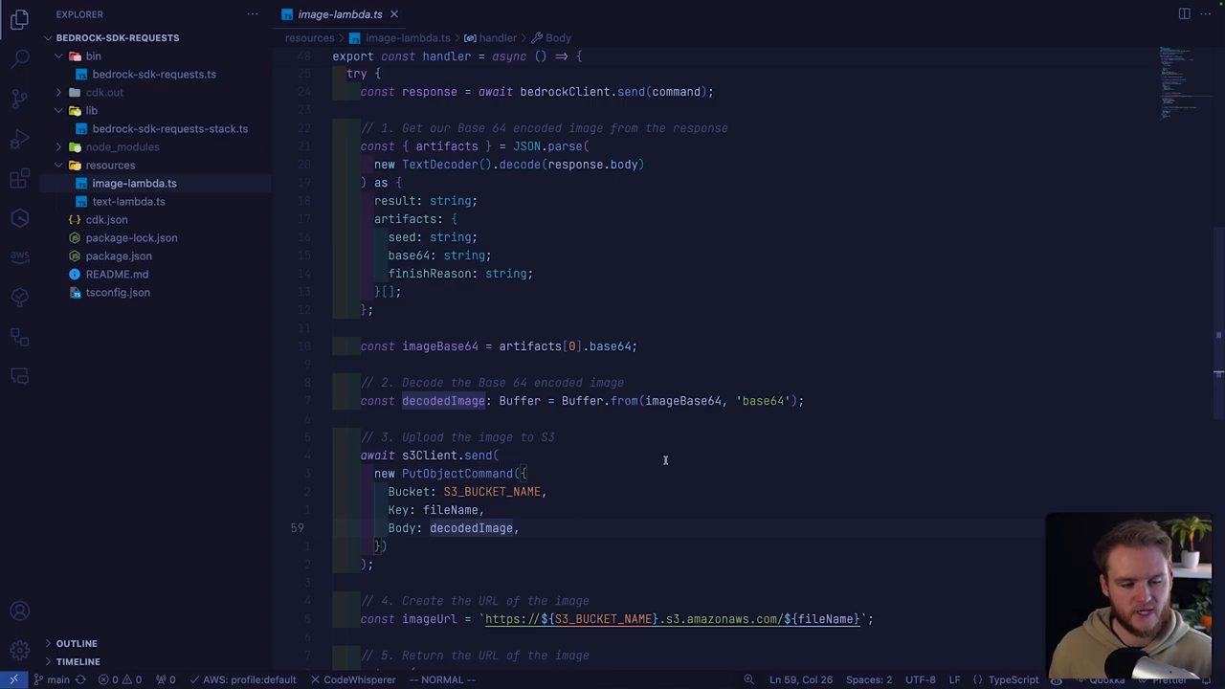
Review the image upload and URL code, then switch to the AWS Toolkit explorer.
{"action": "scroll", "scroll_direction": "down", "scroll_amount": 3}
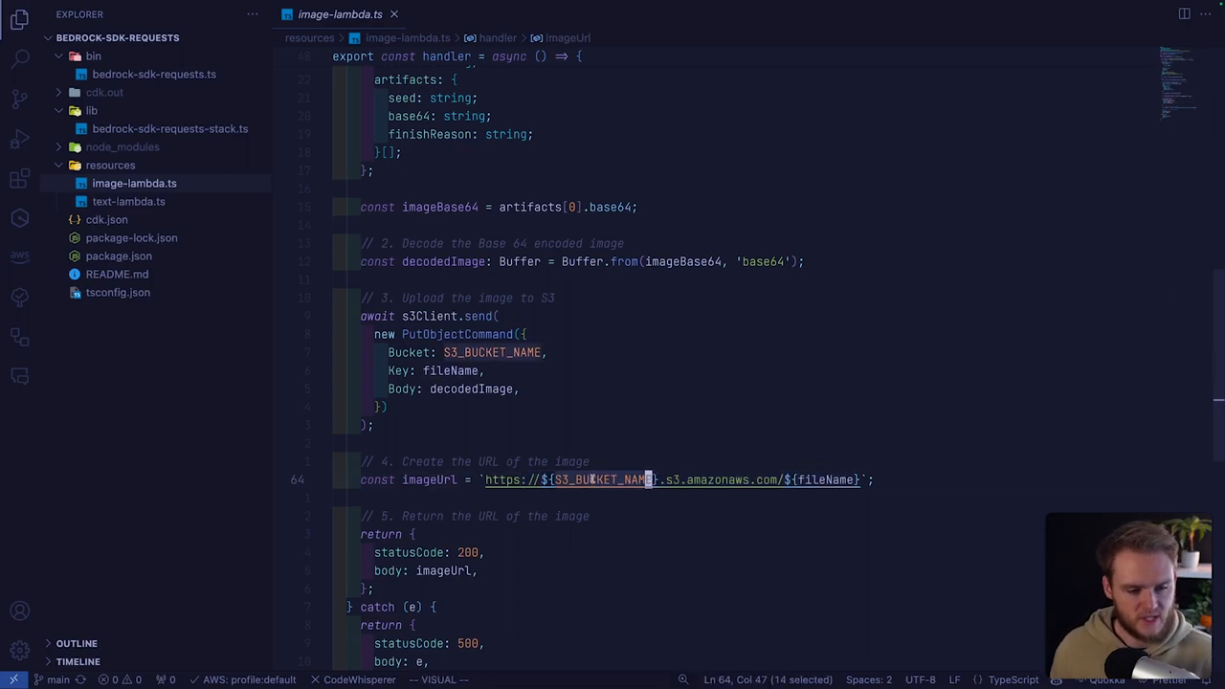
{"action": "mouse_move", "coordinate": [842, 480]}
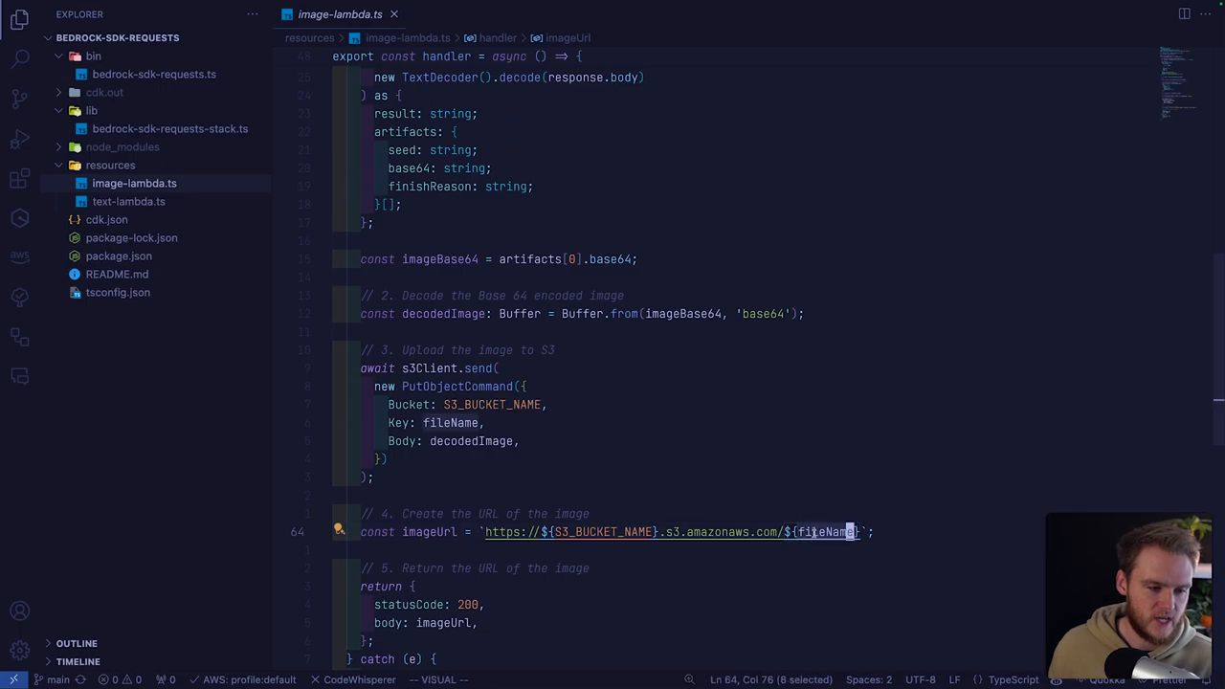
{"action": "scroll", "scroll_direction": "down", "scroll_amount": 3}
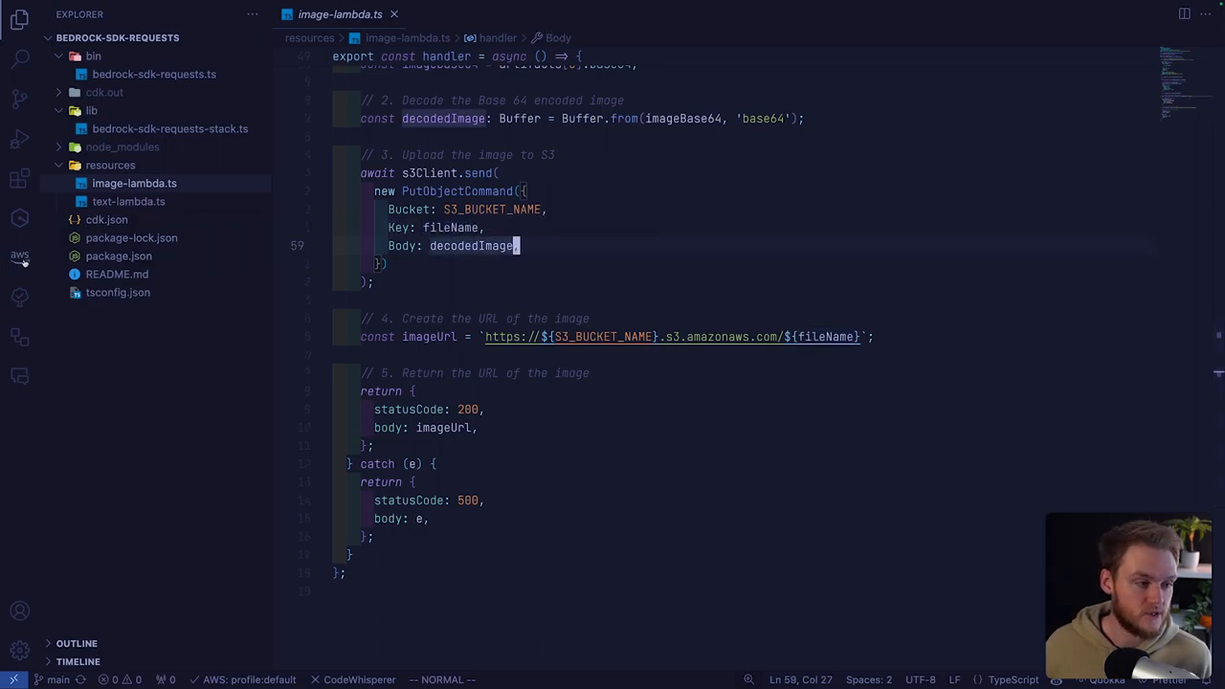
{"action": "left_click", "coordinate": [19, 256]}
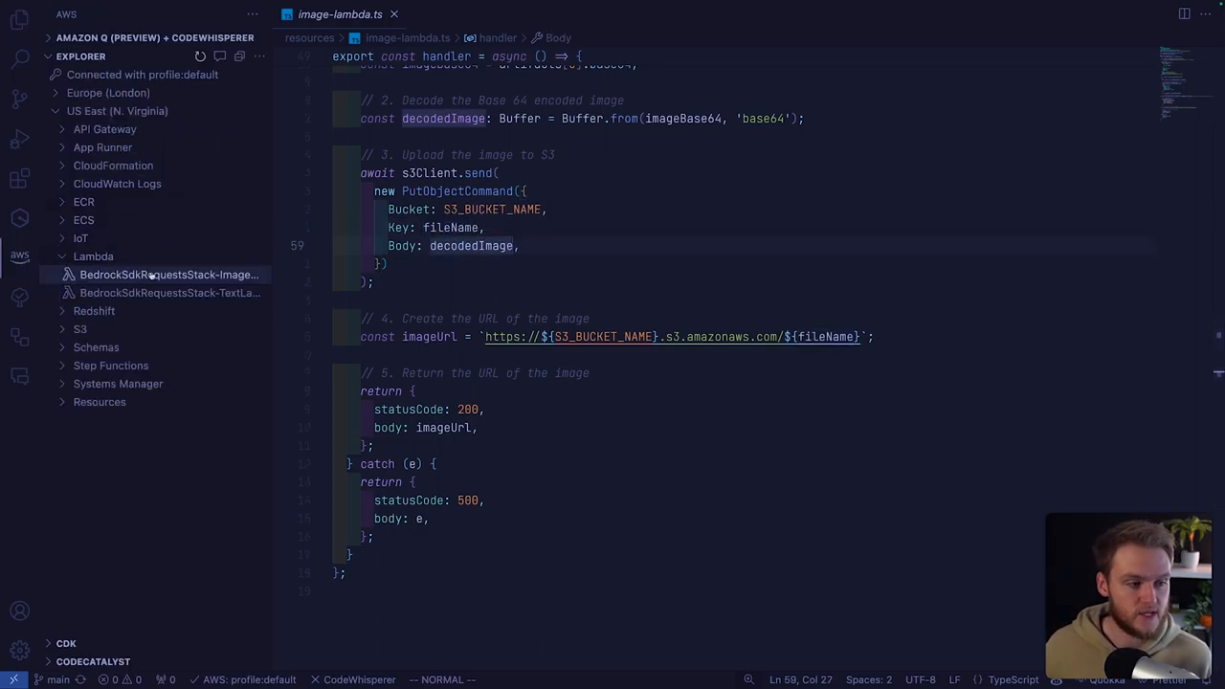
Bring up the ImageLambda function's actions in the AWS explorer to invoke it.
{"action": "right_click", "coordinate": [153, 275]}
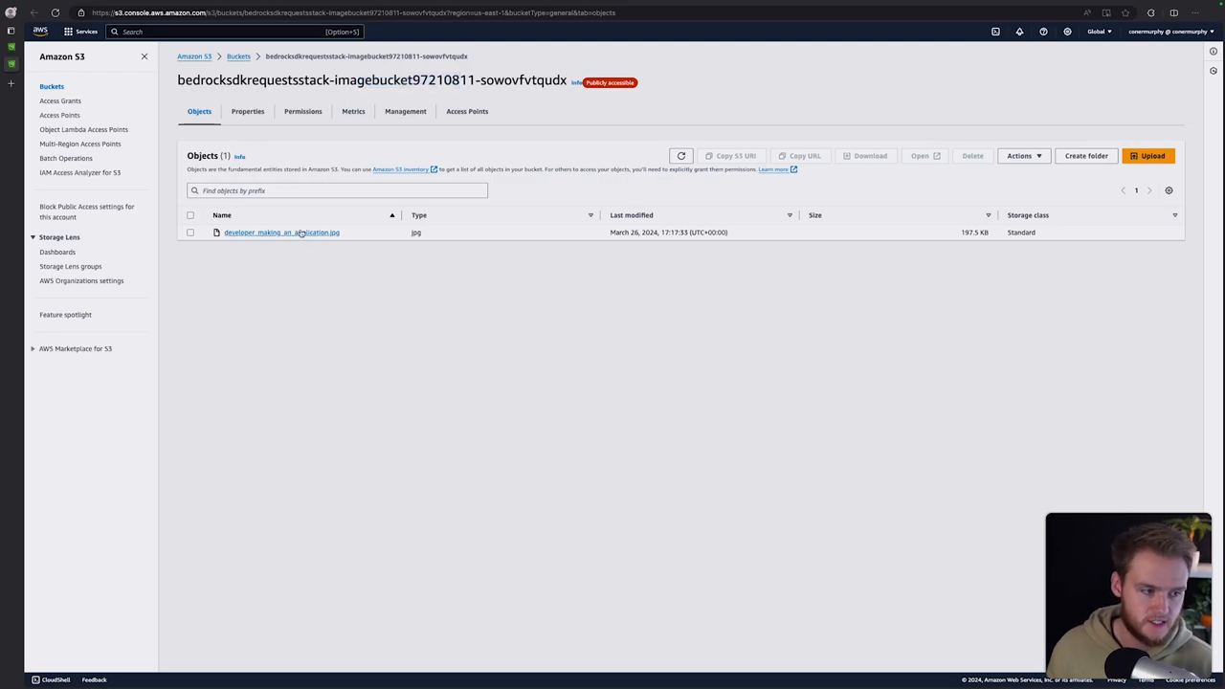
Open the developer_making_an_application.jpg object details in the S3 bucket.
{"action": "left_click", "coordinate": [275, 231]}
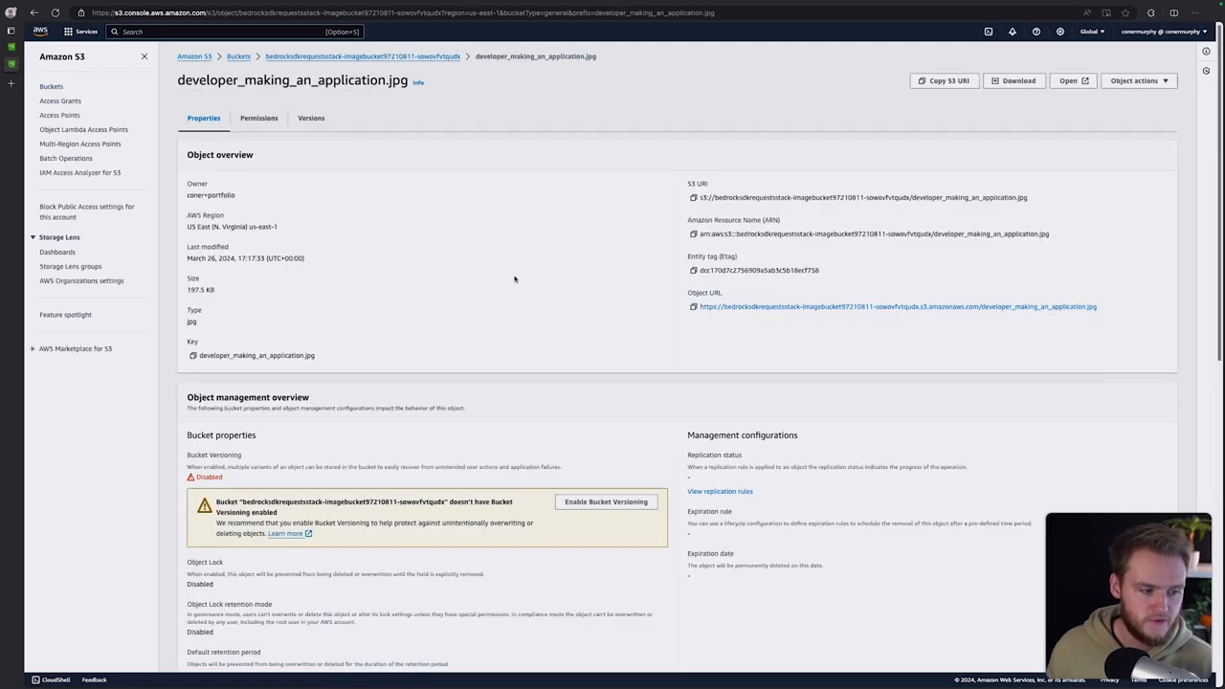
{"action": "mouse_move", "coordinate": [618, 201]}
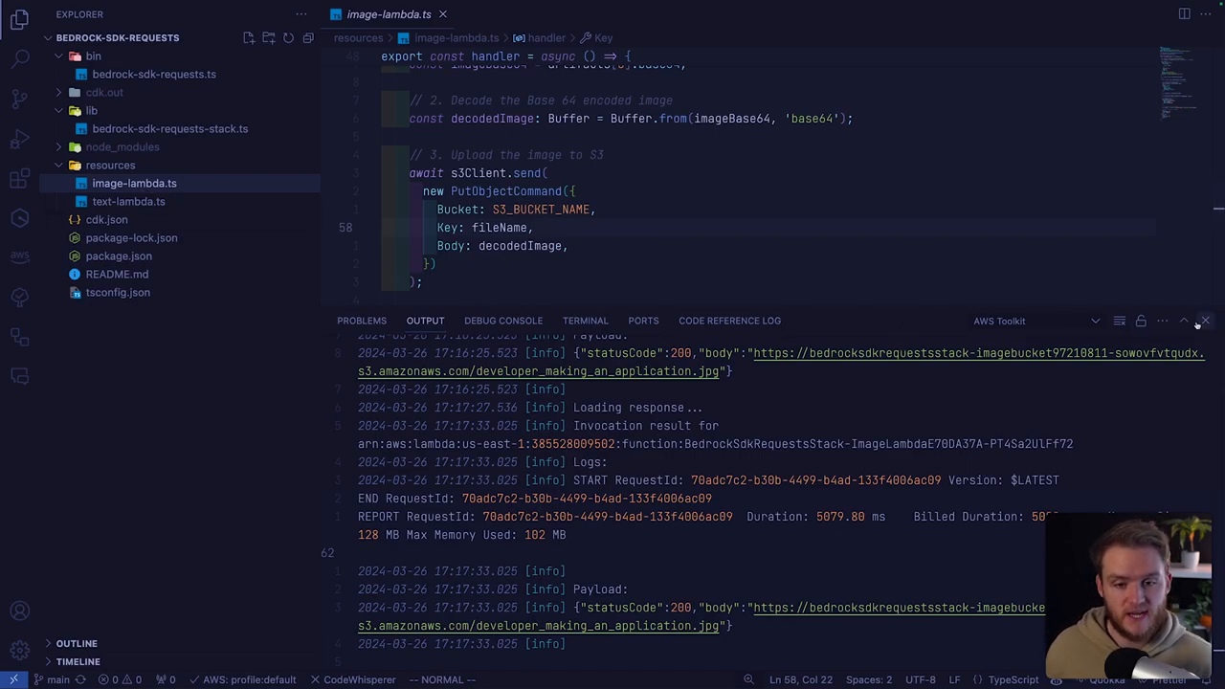
Close the AWS Toolkit Output panel showing the statusCode 200 invocation log.
{"action": "left_click", "coordinate": [1205, 321]}
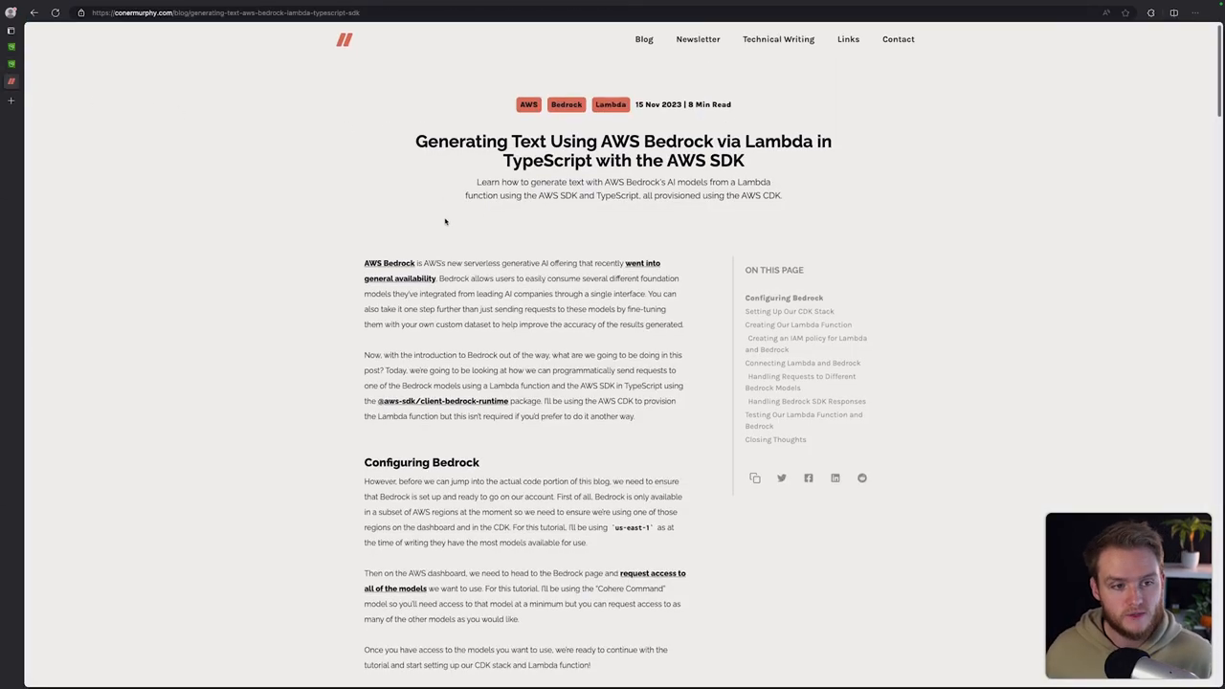
Scroll through the text generation post and the Stable Diffusion image generation post.
{"action": "scroll", "scroll_direction": "down", "scroll_amount": 3}
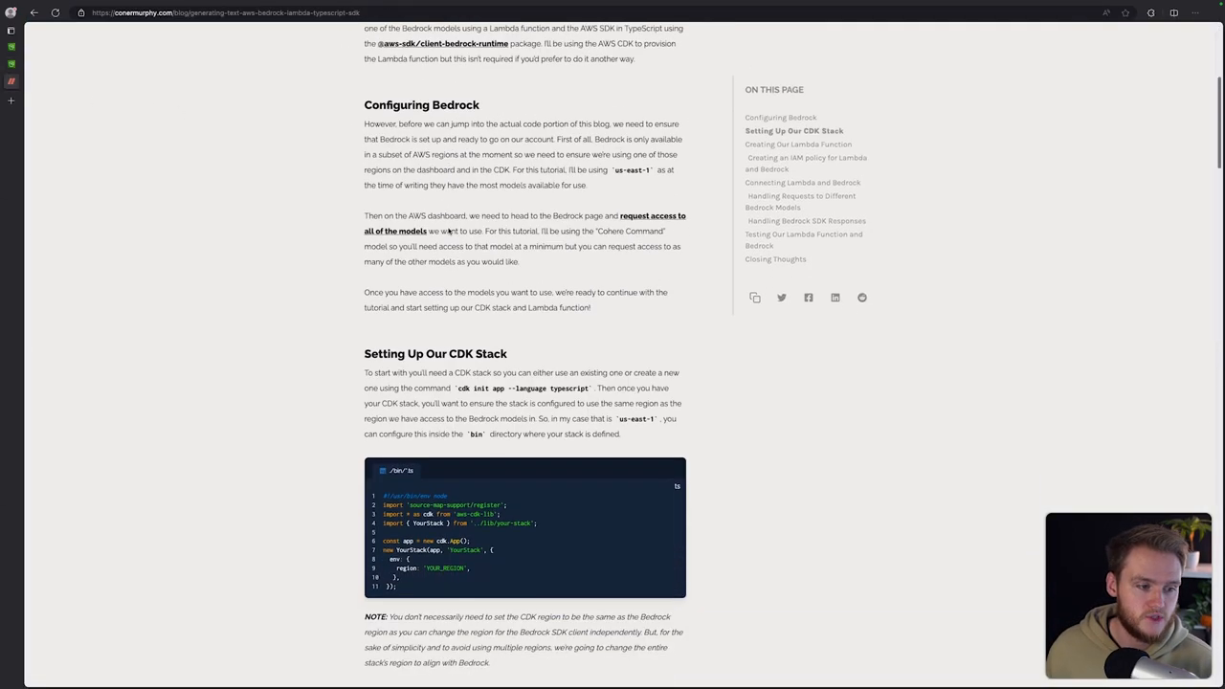
{"action": "scroll", "scroll_direction": "up", "scroll_amount": 3}
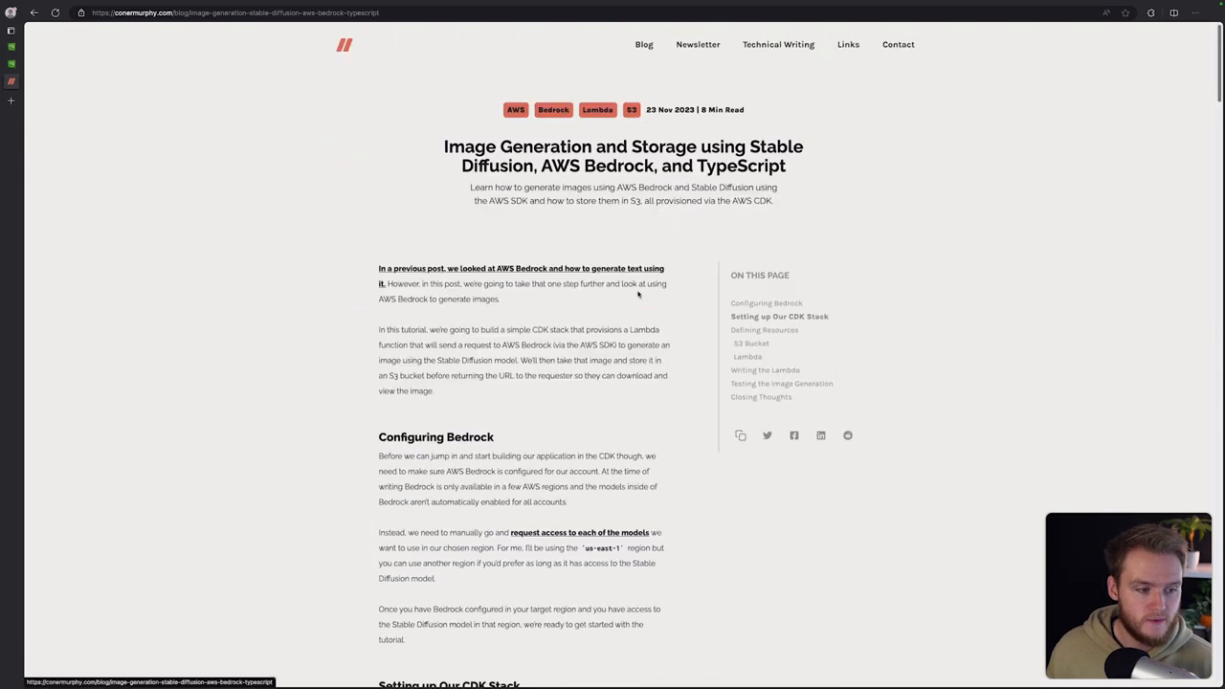
{"action": "scroll", "scroll_direction": "down", "scroll_amount": 3}
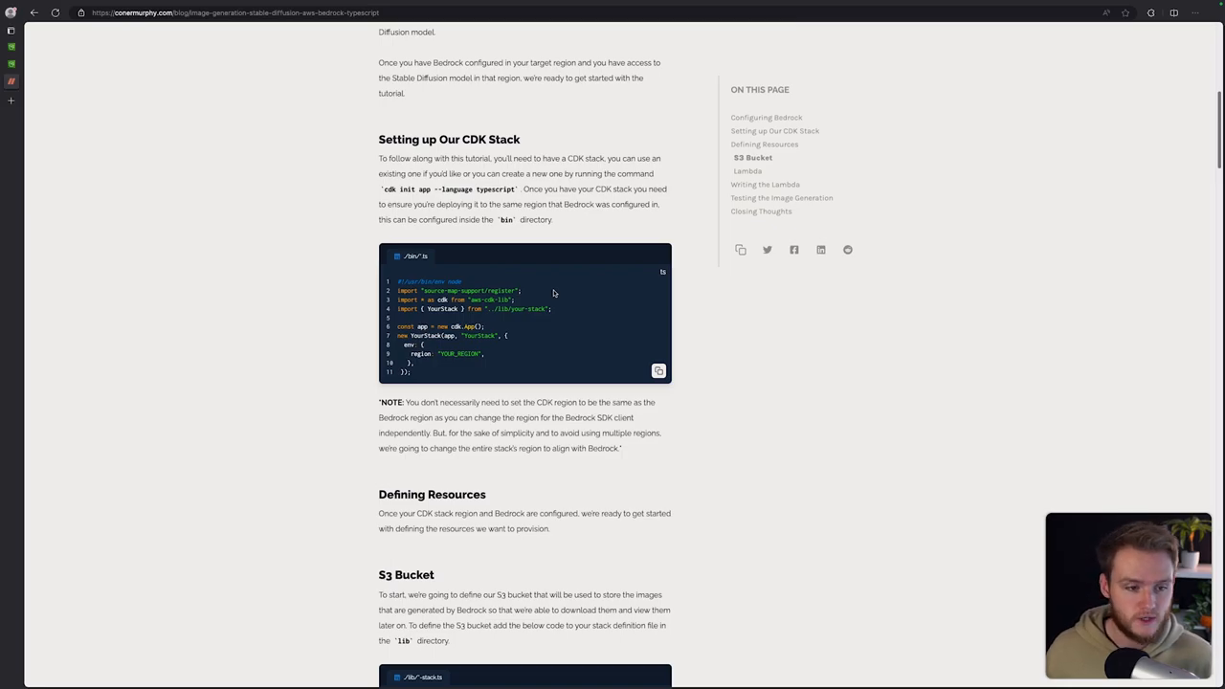
{"action": "scroll", "scroll_direction": "down", "scroll_amount": 3}
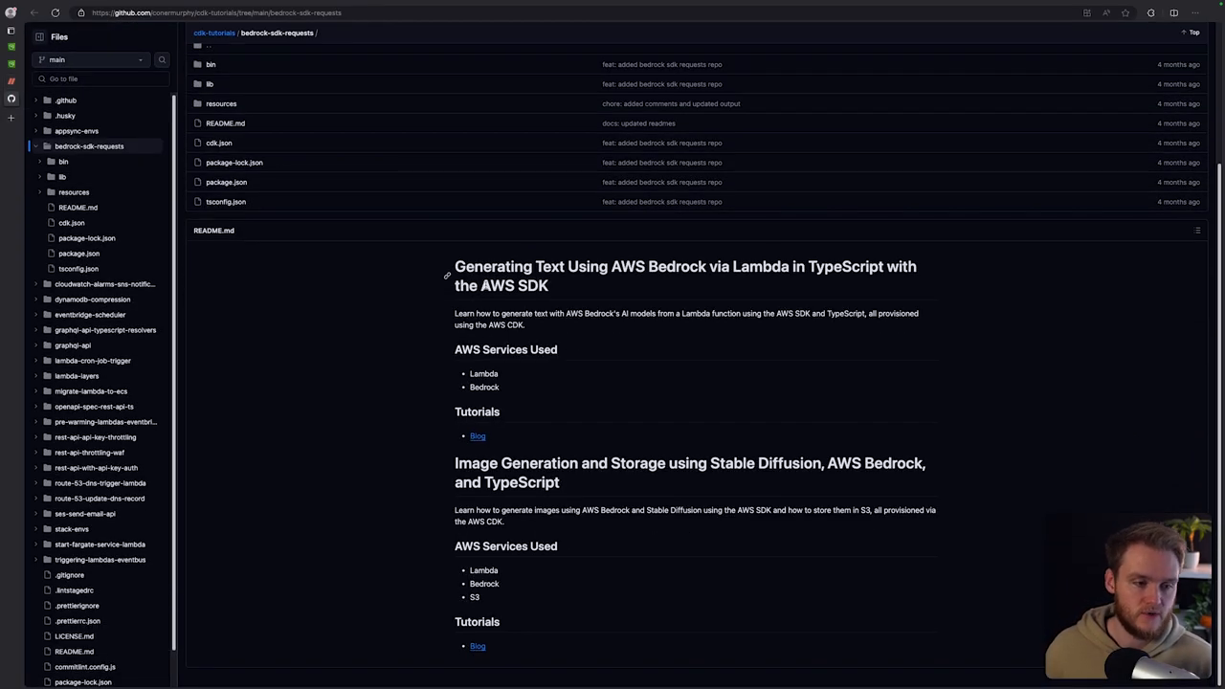
{"action": "mouse_move", "coordinate": [547, 309]}
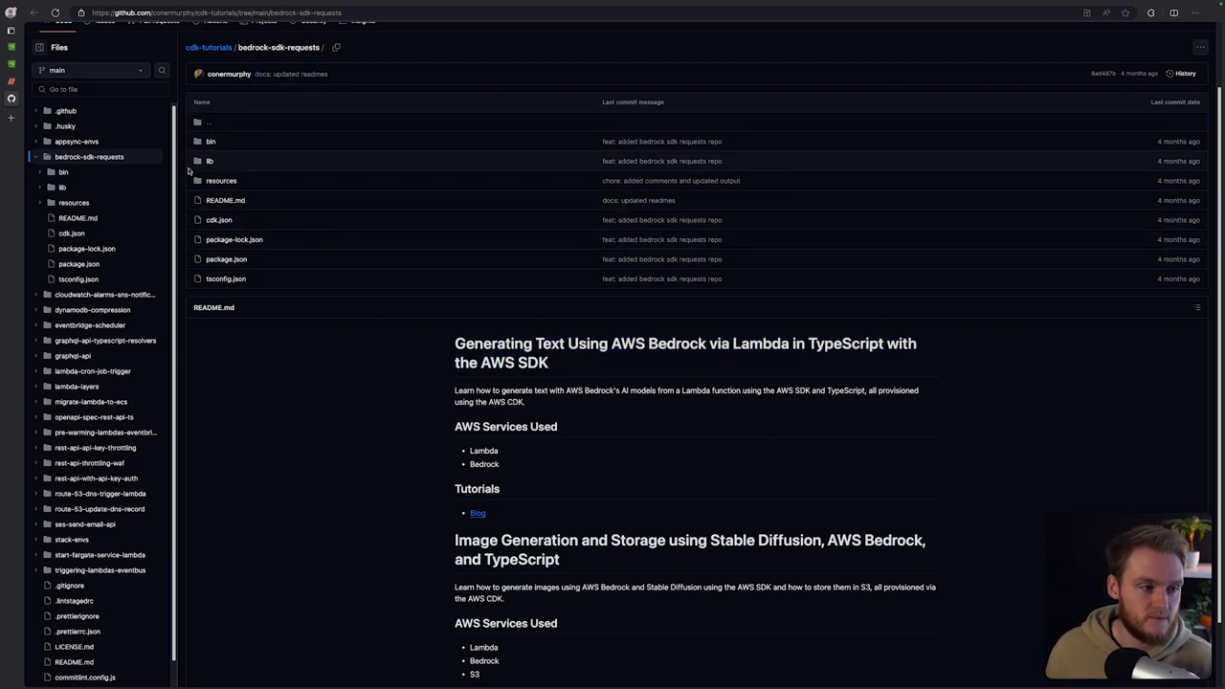
Open bedrock-sdk-requests-stack.ts from the lib folder in the cdk-tutorials repo.
{"action": "left_click", "coordinate": [210, 160]}
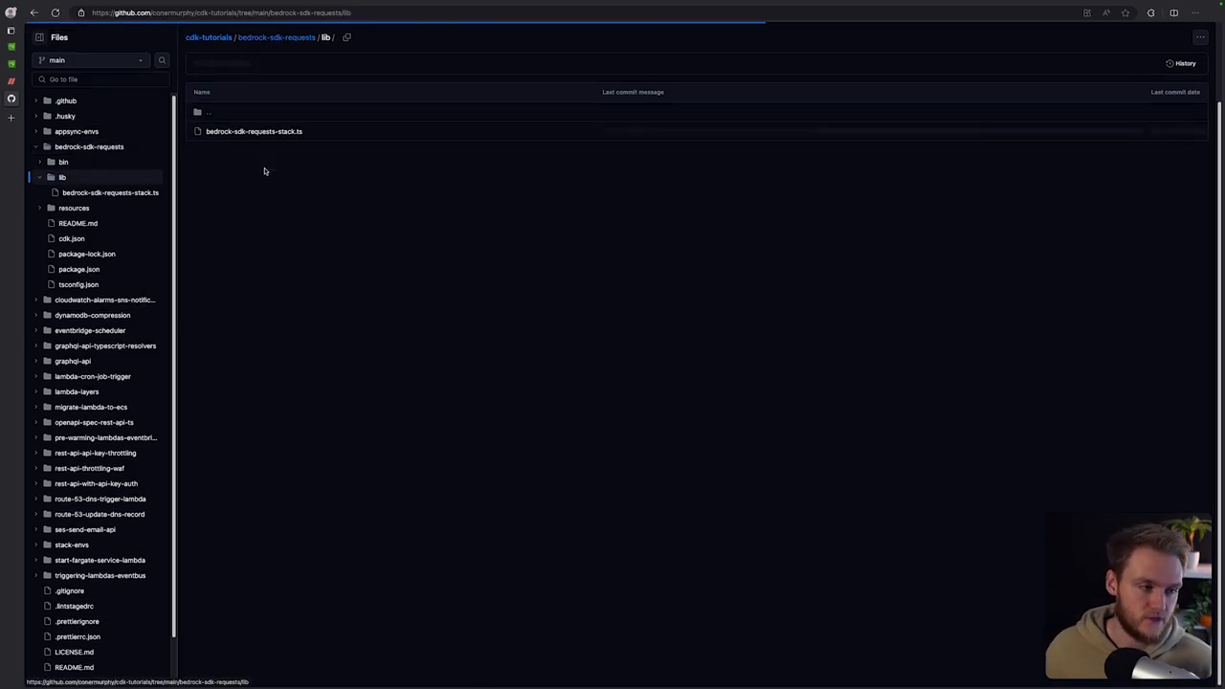
{"action": "left_click", "coordinate": [247, 131]}
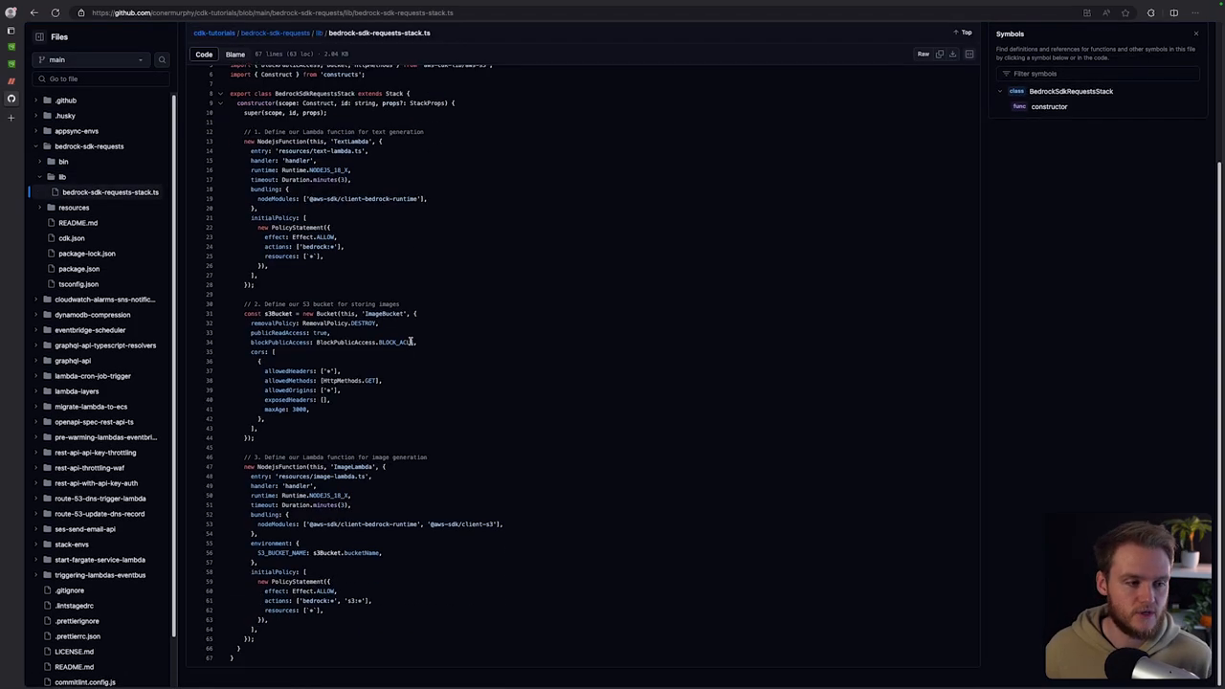